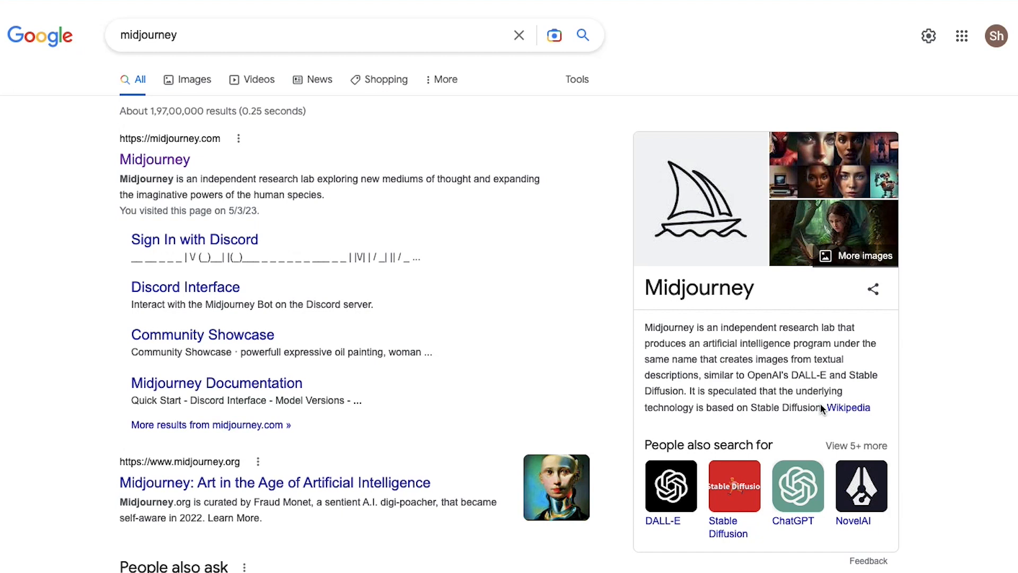
pyautogui.moveTo(509, 481)
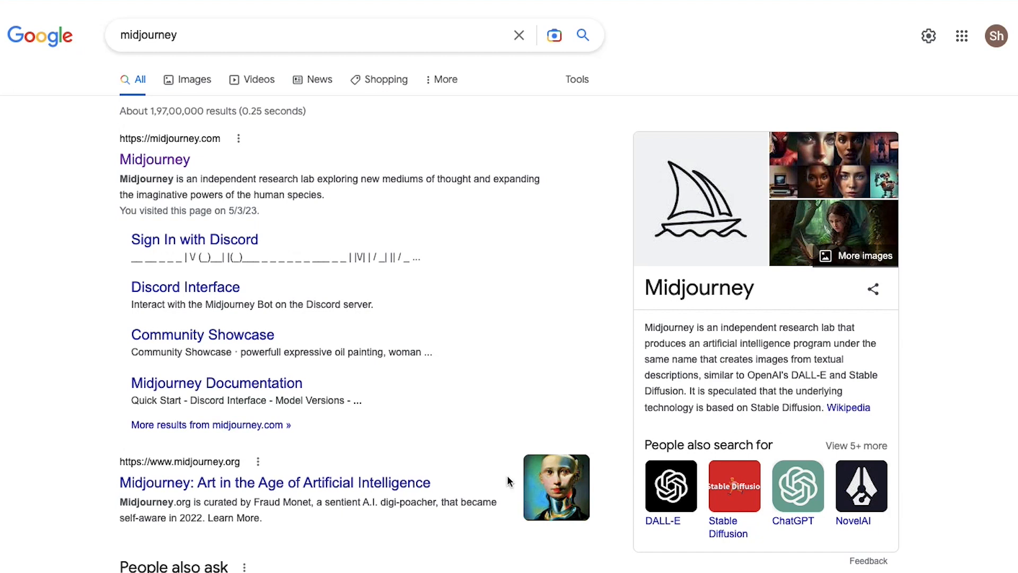
pyautogui.moveTo(263, 372)
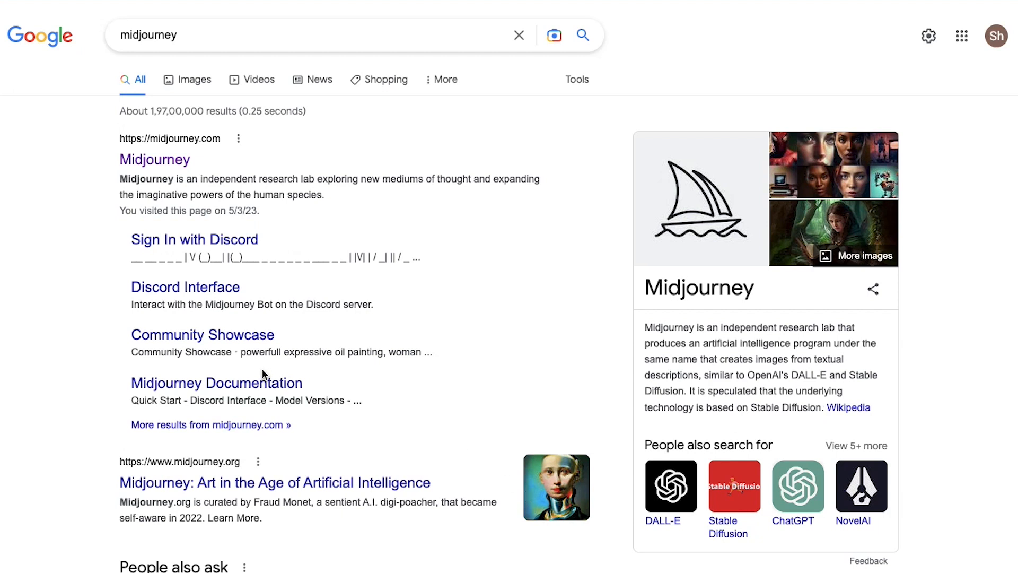
pyautogui.moveTo(460, 172)
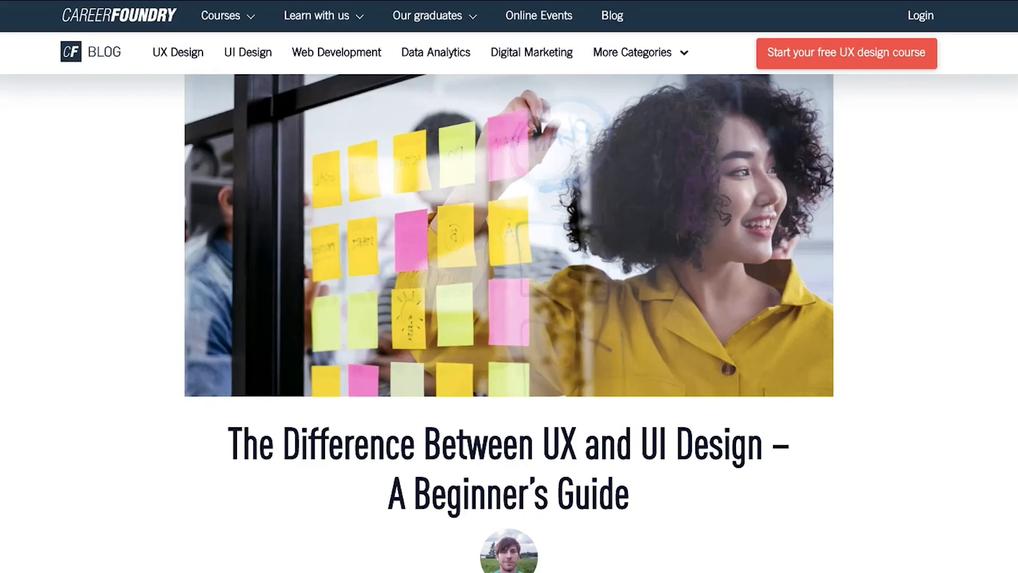
# Step: Read down the 'Difference Between UX and UI Design' article to the UX/UI comparison infographic
pyautogui.scroll(-3)
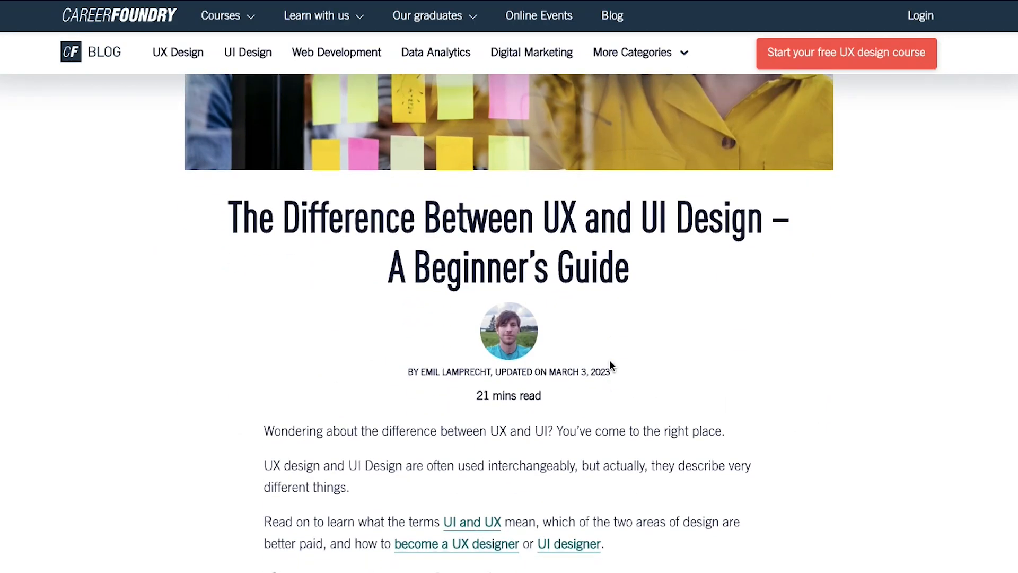
pyautogui.moveTo(568, 227)
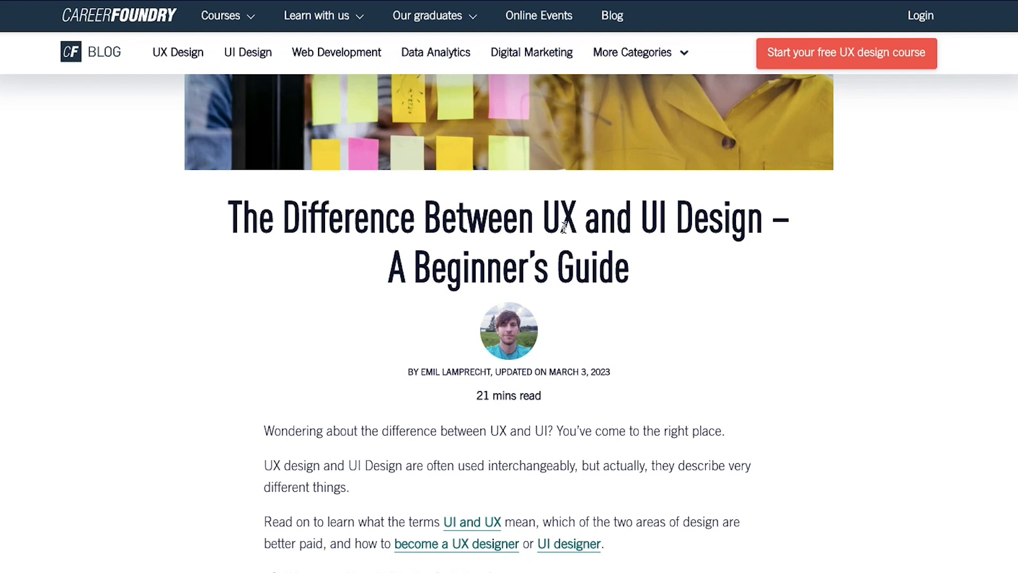
pyautogui.moveTo(542, 217); pyautogui.dragTo(753, 217)
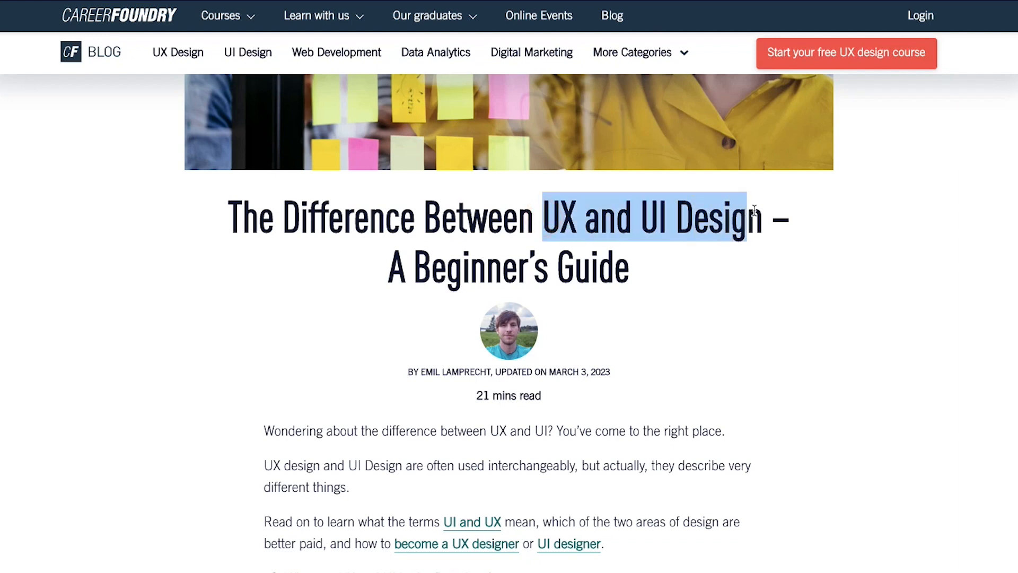
pyautogui.click(704, 333)
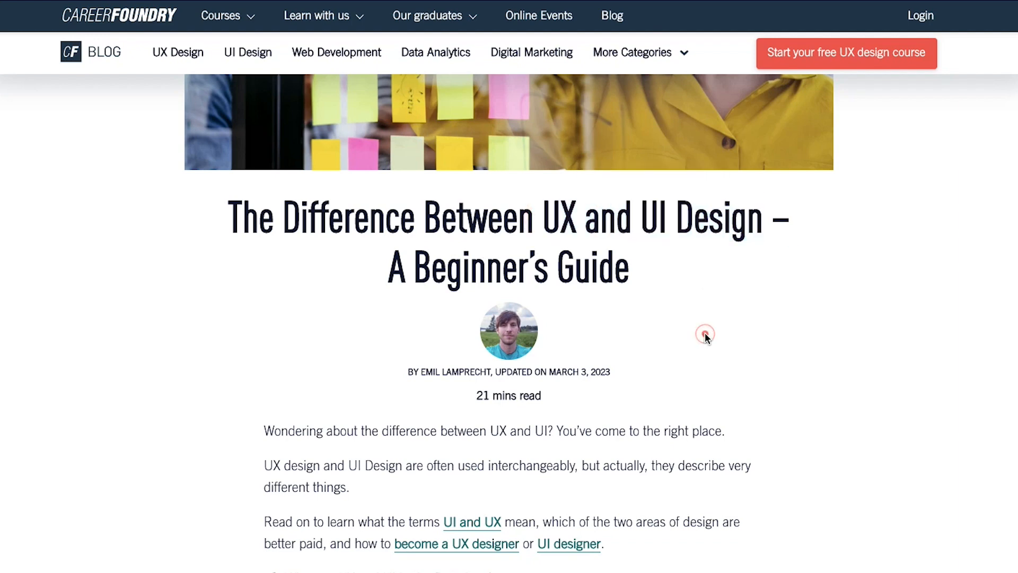
pyautogui.scroll(-3)
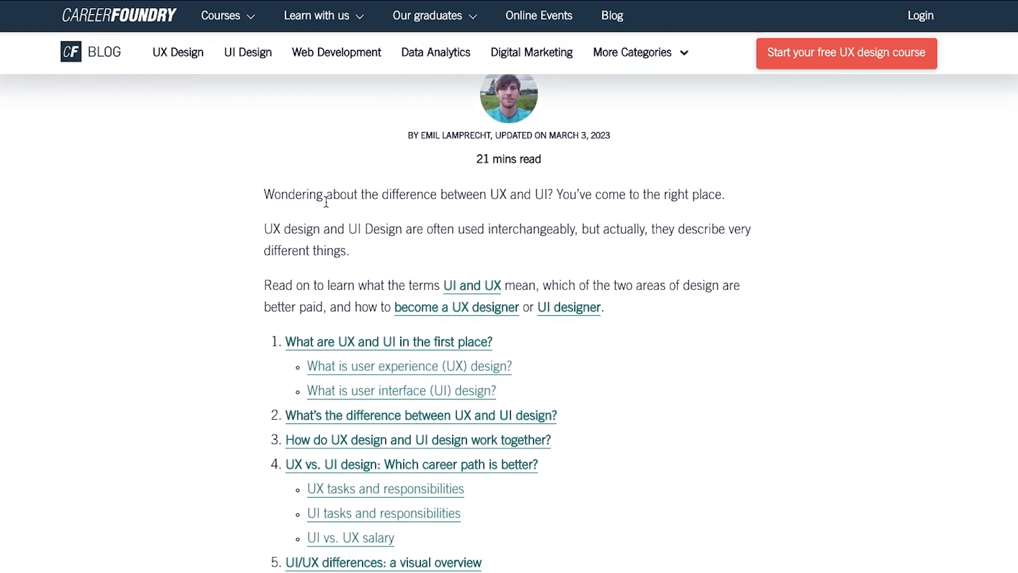
pyautogui.scroll(-3)
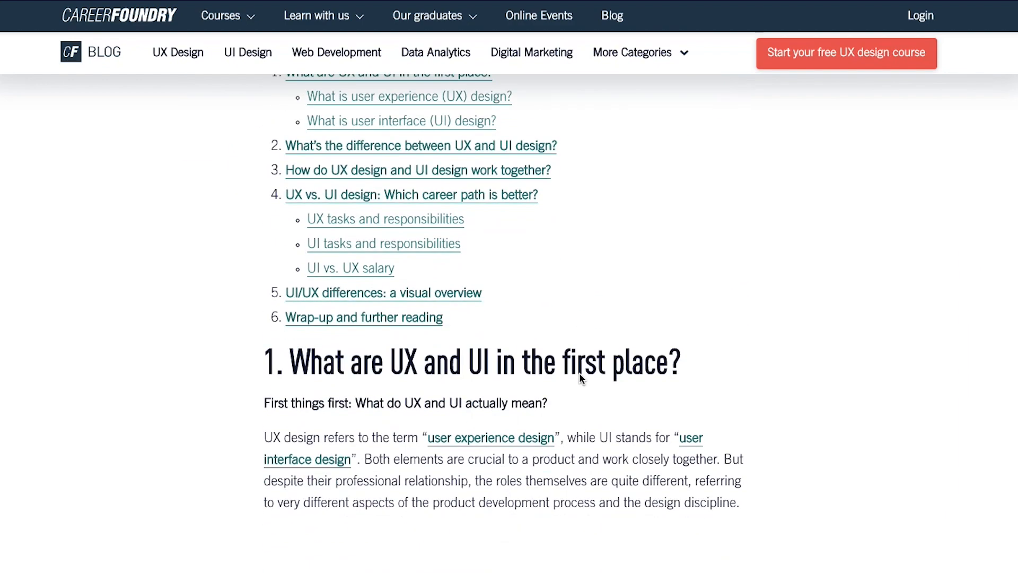
pyautogui.scroll(-3)
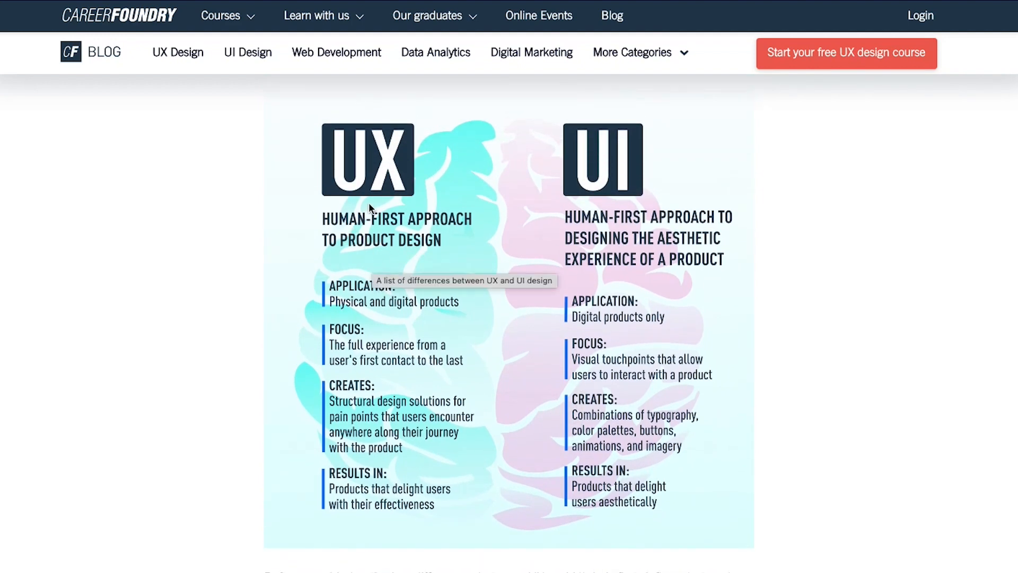
pyautogui.moveTo(365, 338)
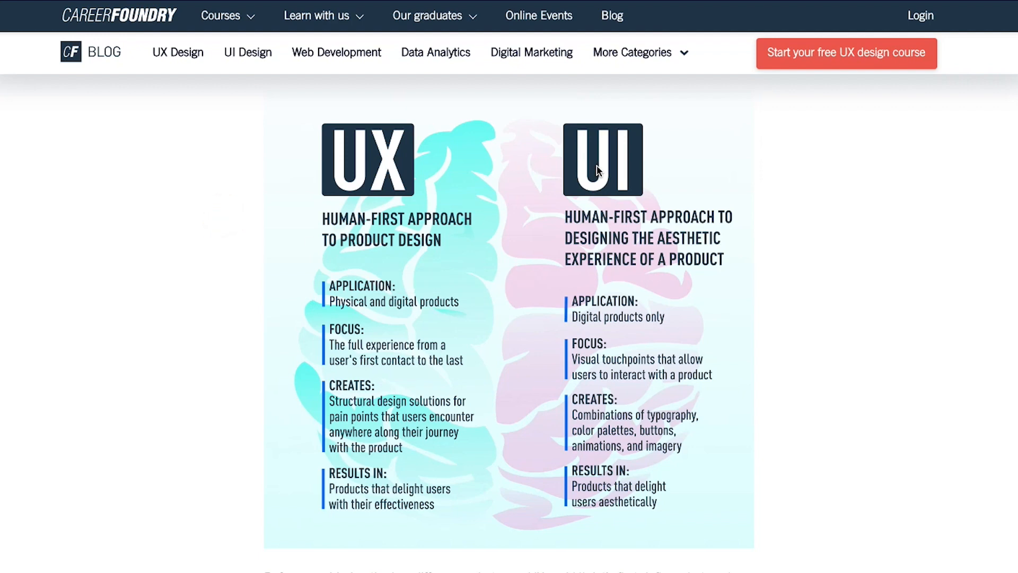
pyautogui.moveTo(944, 308)
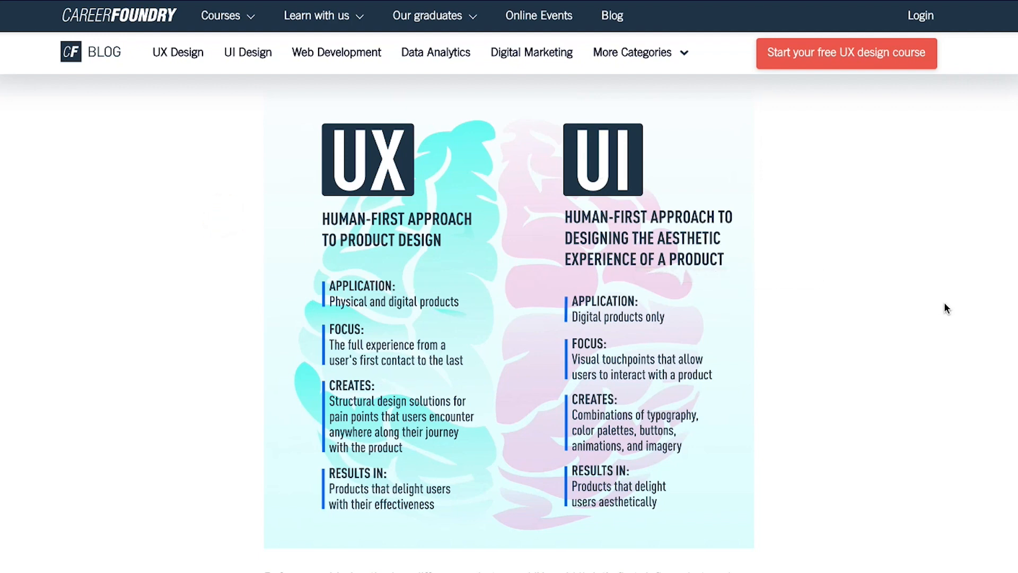
pyautogui.moveTo(604, 222)
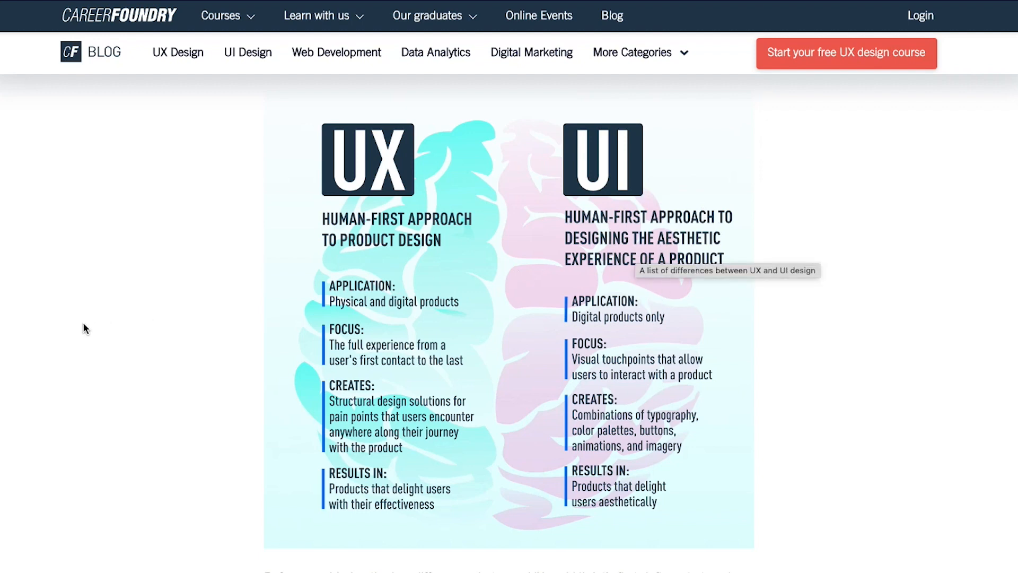
pyautogui.moveTo(155, 289)
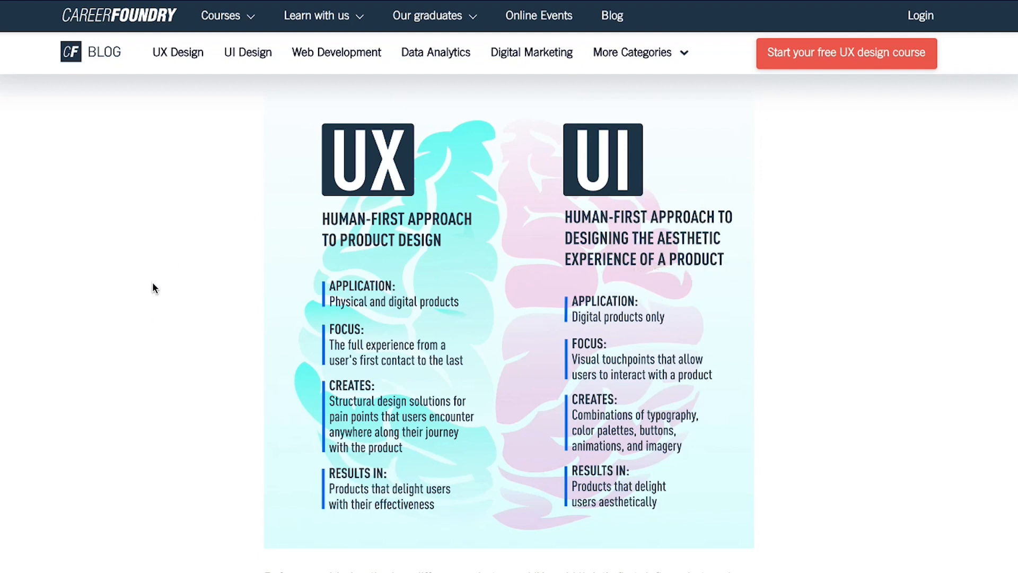
pyautogui.moveTo(794, 325)
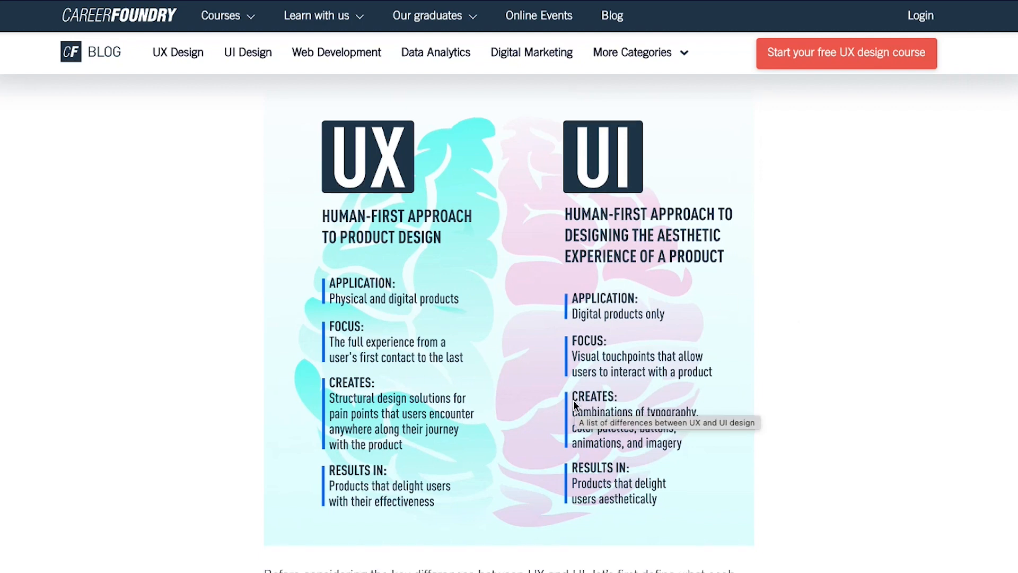
pyautogui.scroll(-3)
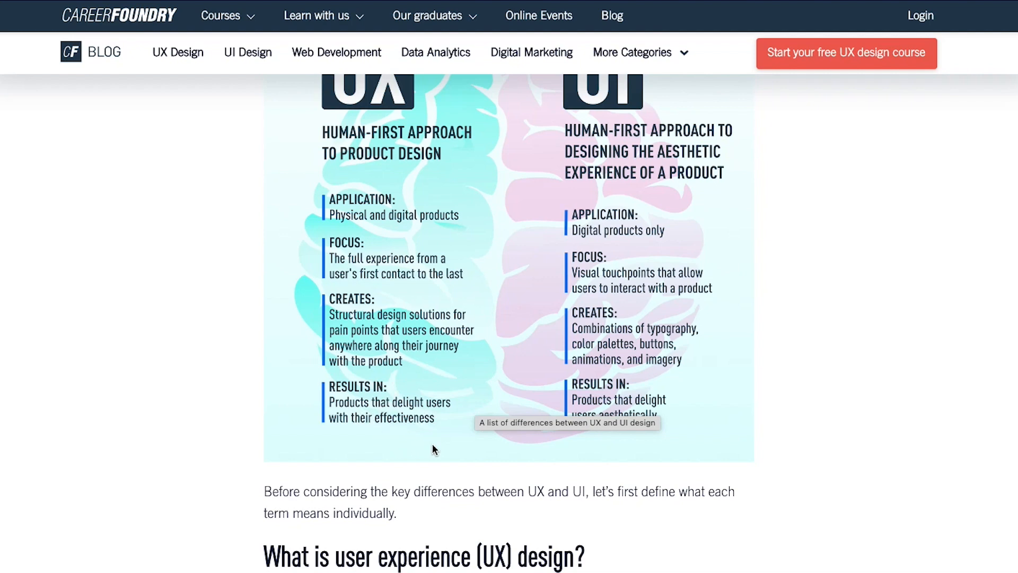
pyautogui.scroll(3)
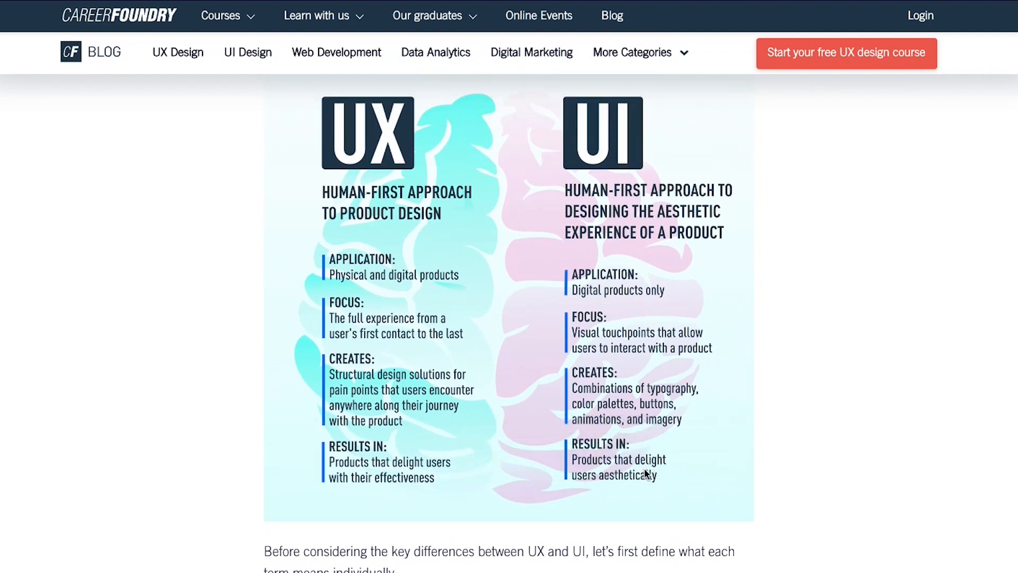
pyautogui.moveTo(610, 463)
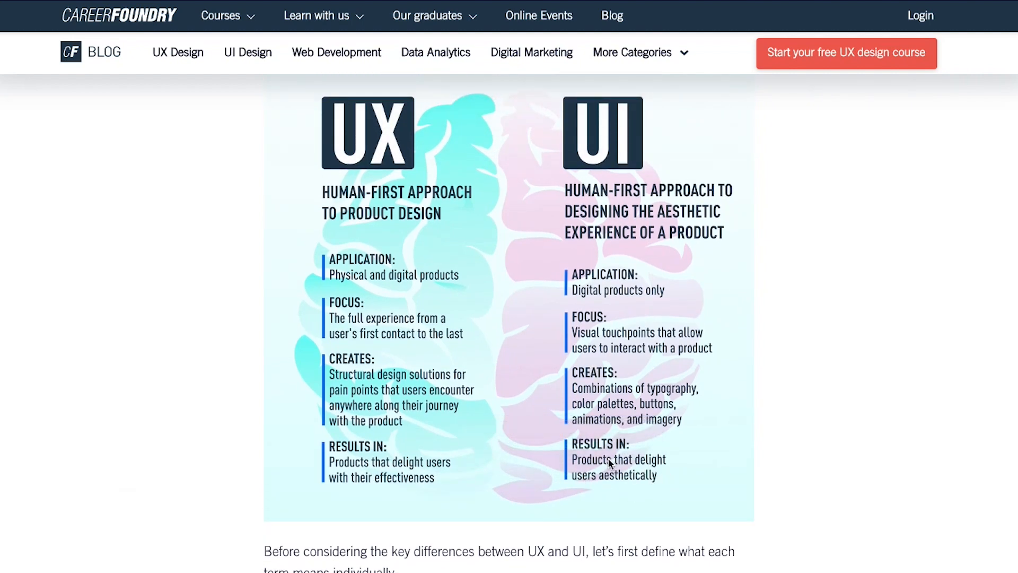
pyautogui.moveTo(882, 446)
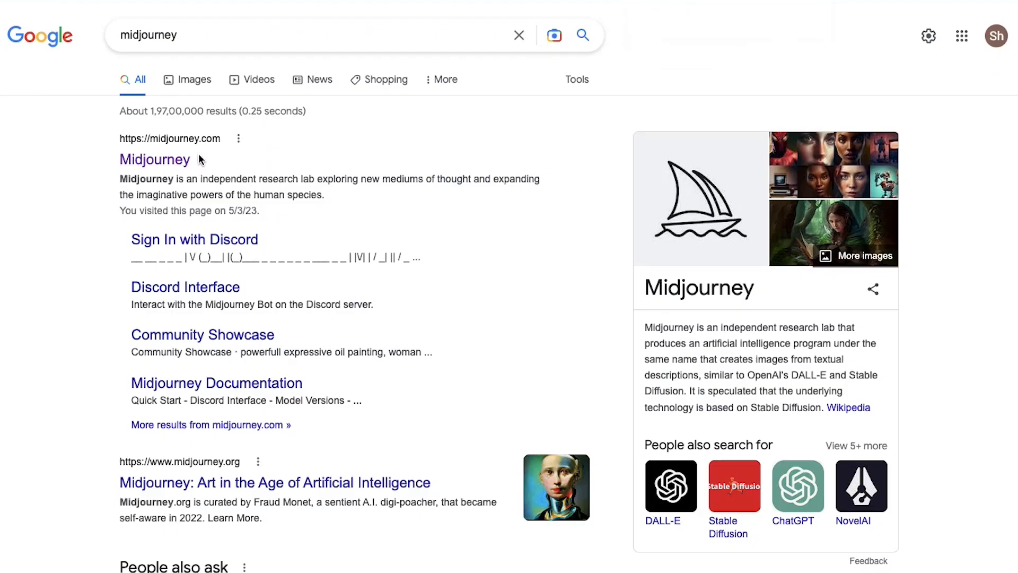
# Step: Return to the Google results for 'midjourney ui ux designs'
pyautogui.click(155, 159)
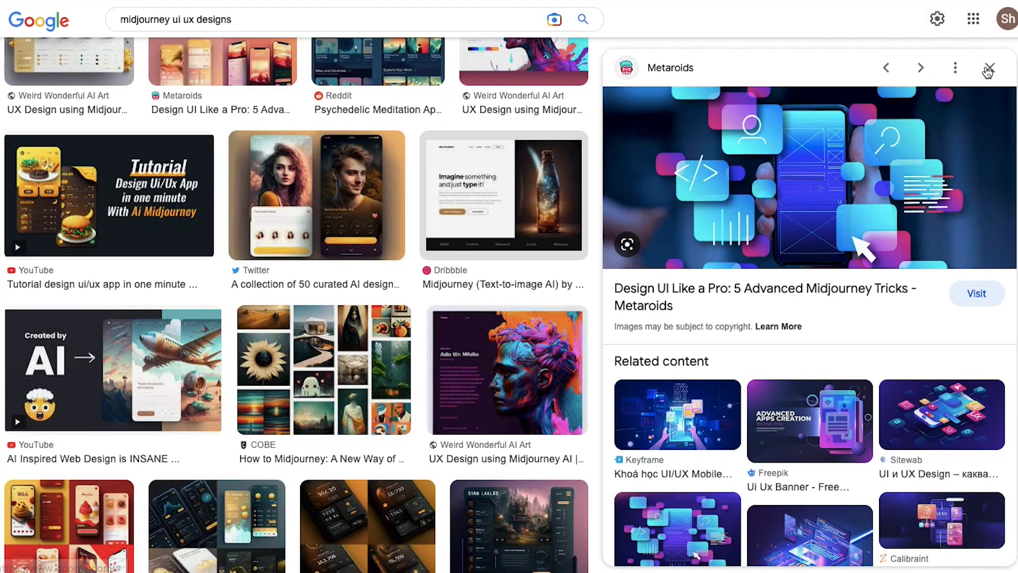
# Step: Visit the Metaroids Midjourney UI tricks article from its image preview, then close the preview
pyautogui.click(988, 70)
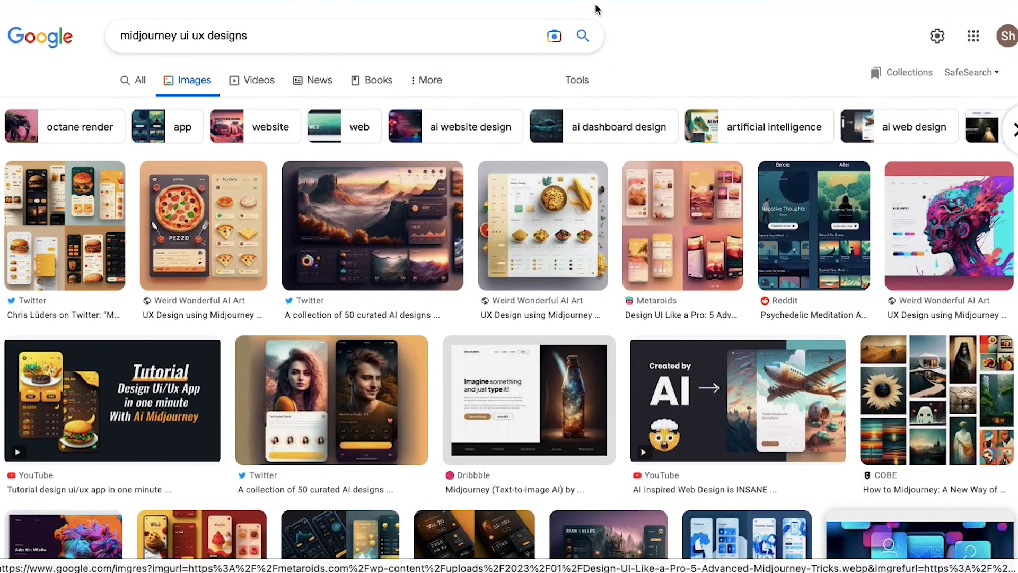
pyautogui.moveTo(375, 224)
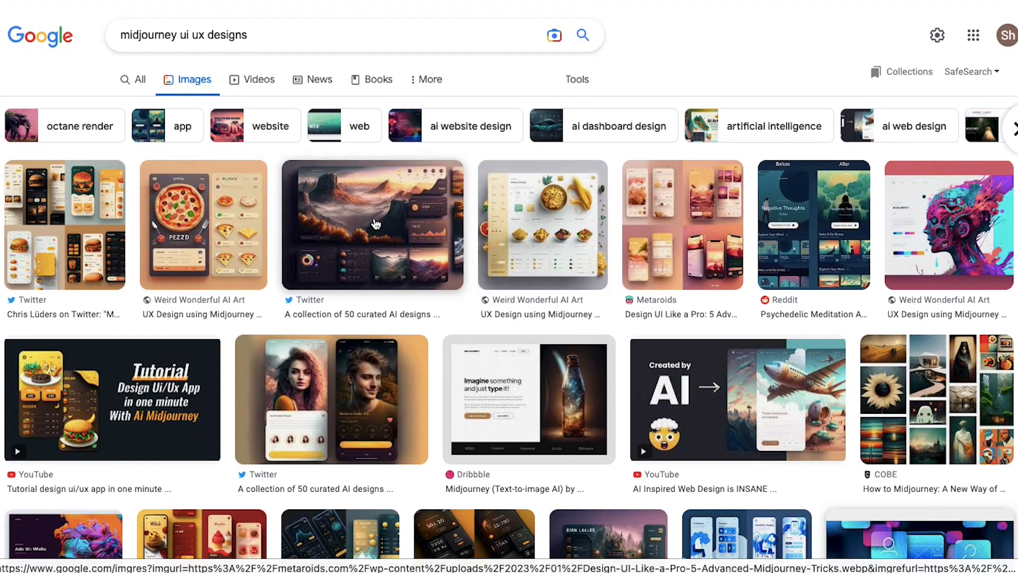
pyautogui.moveTo(446, 428)
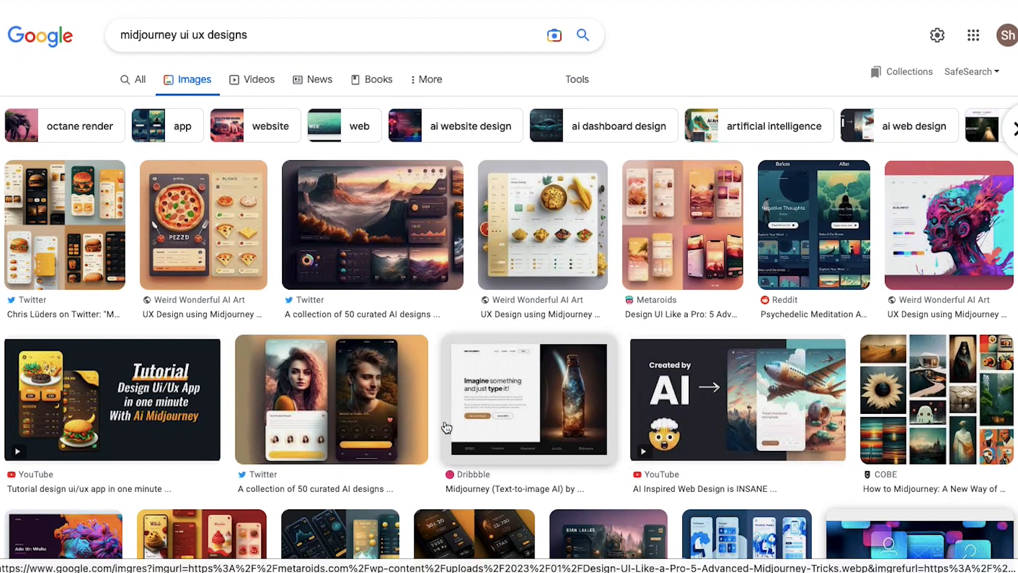
pyautogui.scroll(-3)
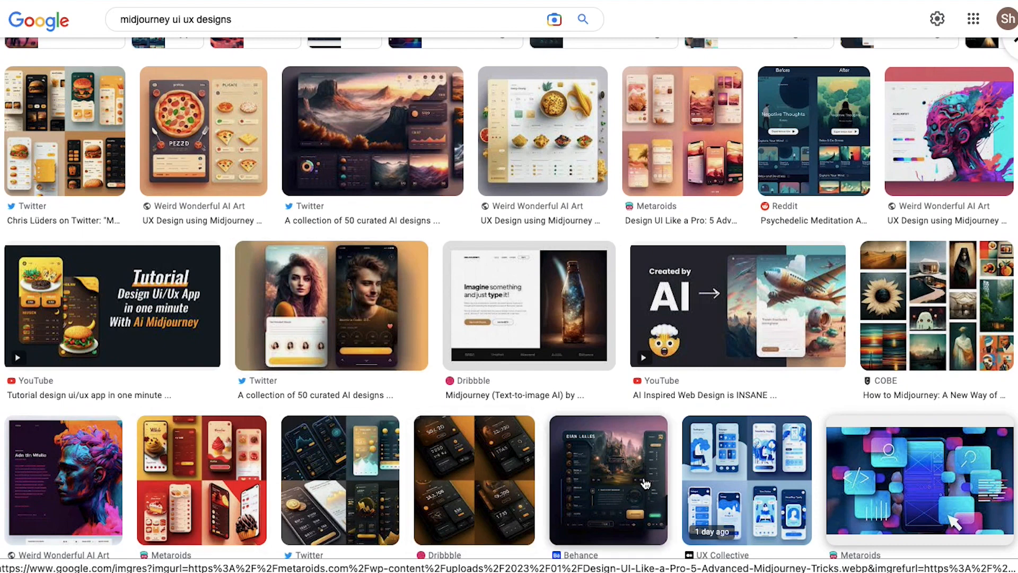
pyautogui.click(919, 490)
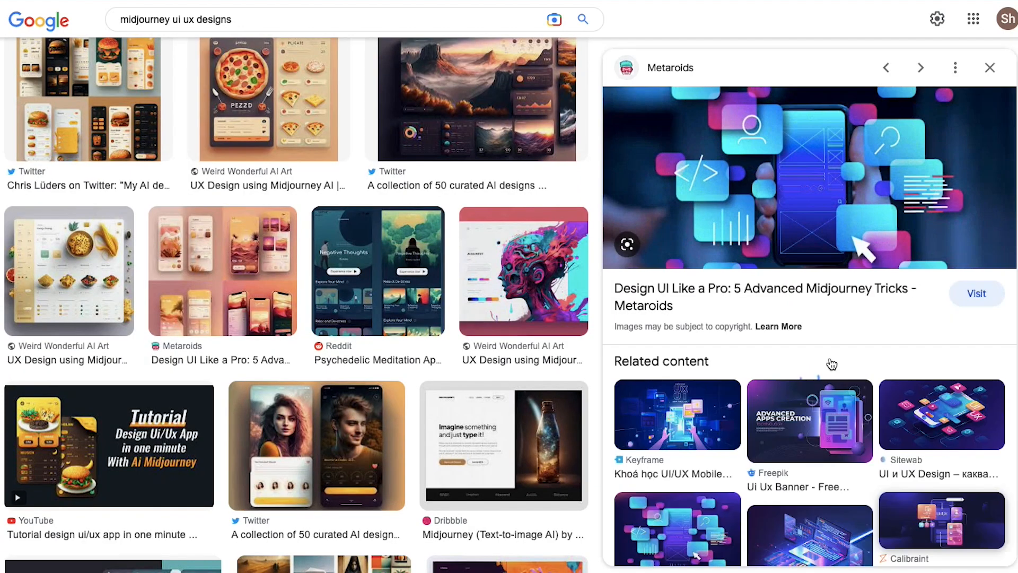
pyautogui.moveTo(688, 156)
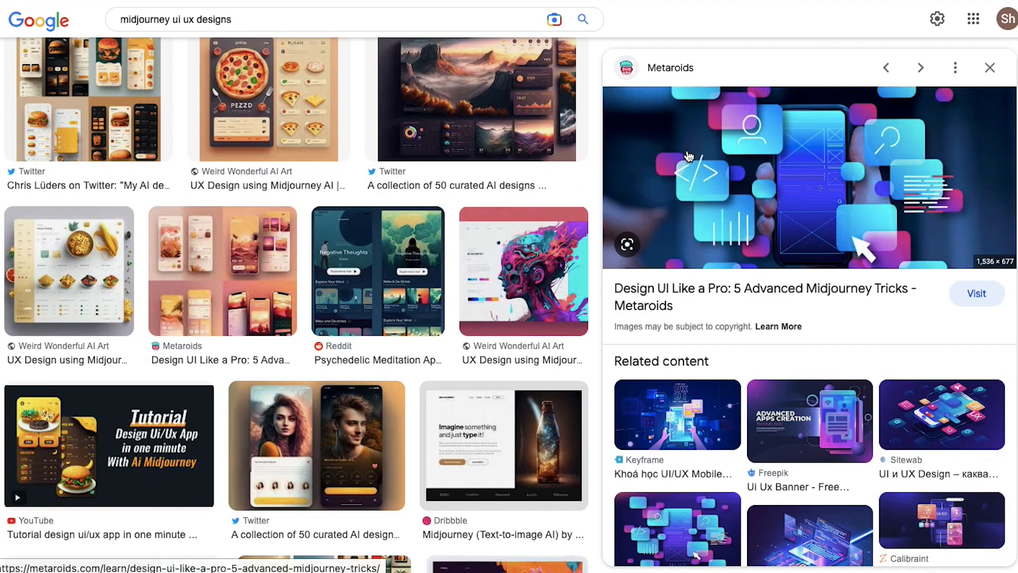
pyautogui.click(976, 293)
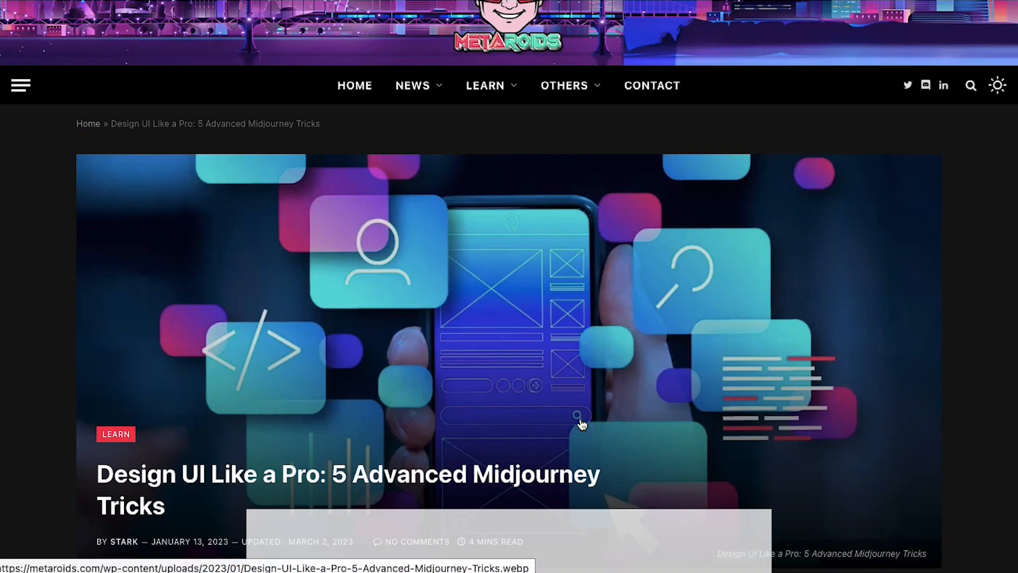
pyautogui.scroll(3)
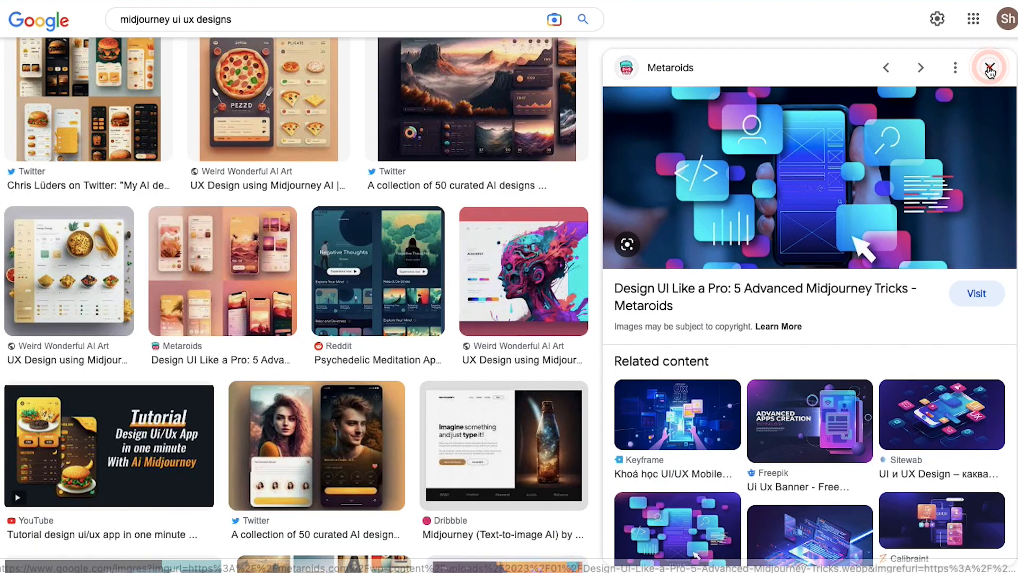
pyautogui.click(993, 68)
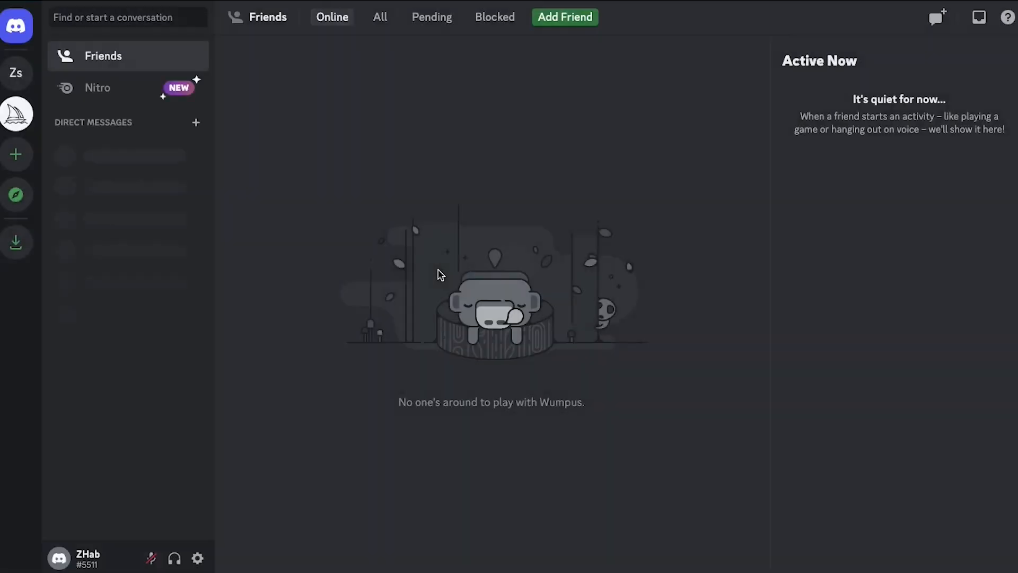
pyautogui.moveTo(16, 115)
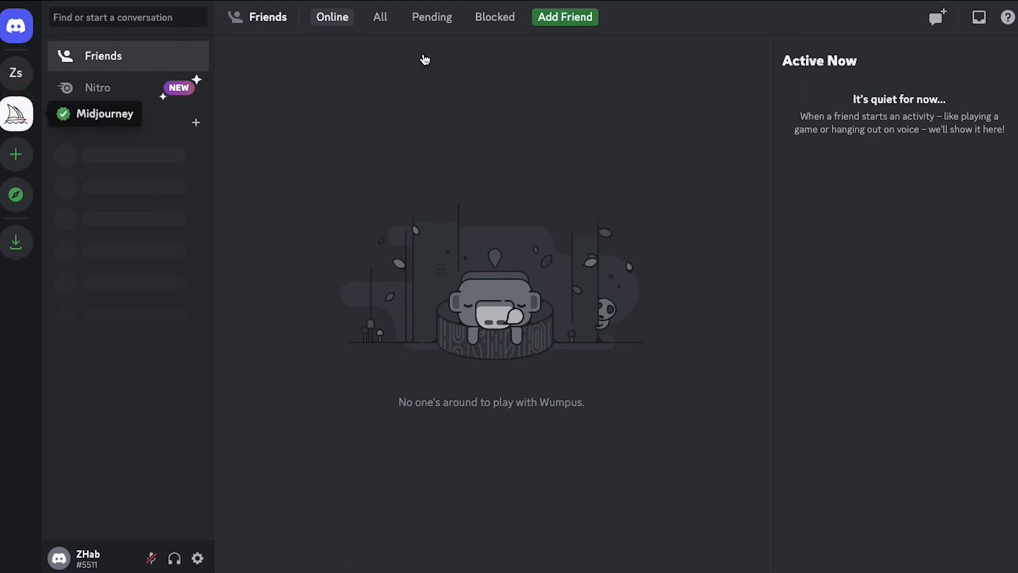
# Step: Go to the Midjourney server from the Discord server sidebar
pyautogui.click(16, 114)
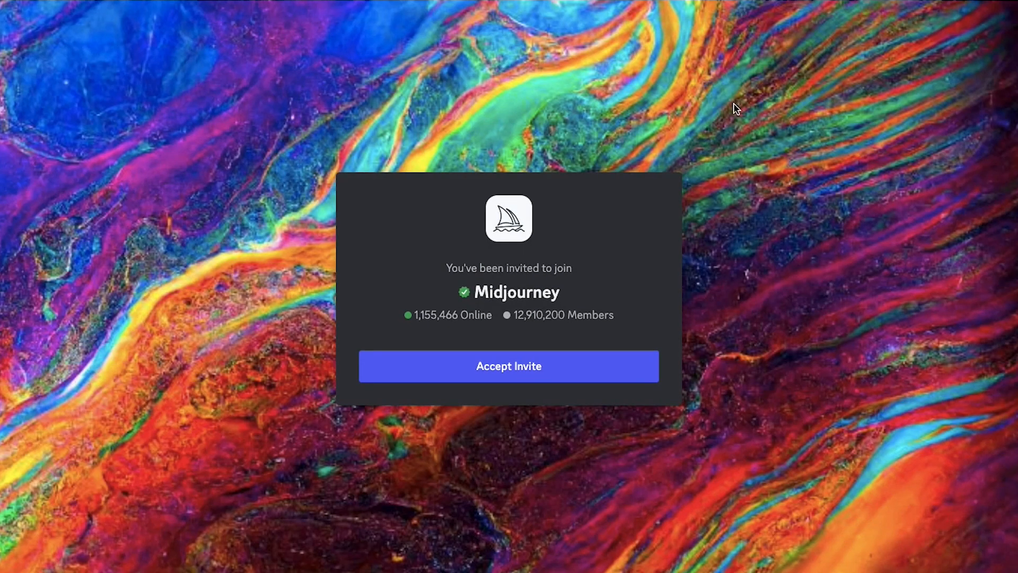
# Step: Accept the invite and land on the Midjourney server's home page
pyautogui.click(509, 366)
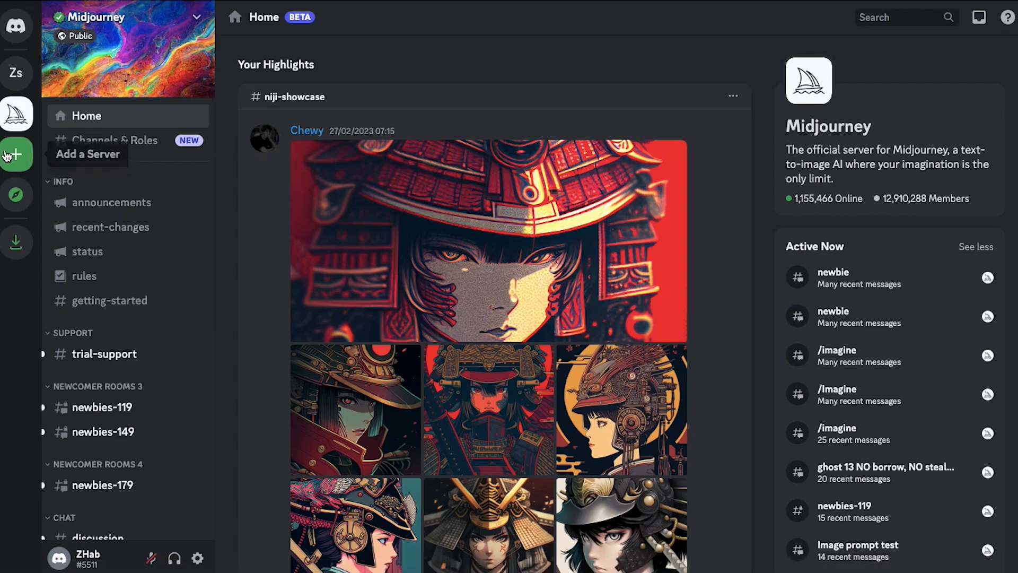
# Step: Create a new server named ZHab's UX UI, then return to the Midjourney server
pyautogui.click(15, 154)
pyautogui.write("ZHab's UX U")
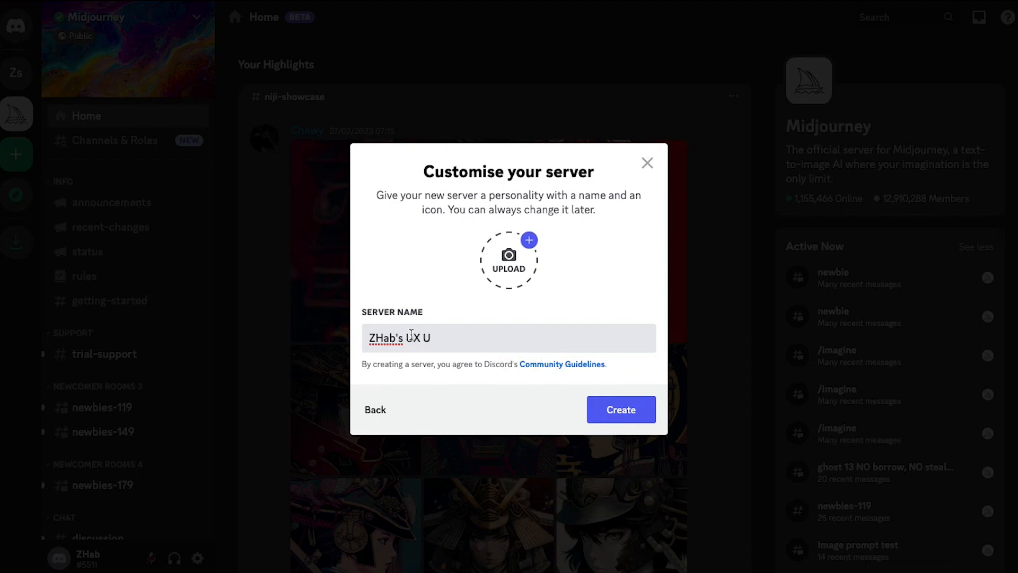
pyautogui.click(622, 410)
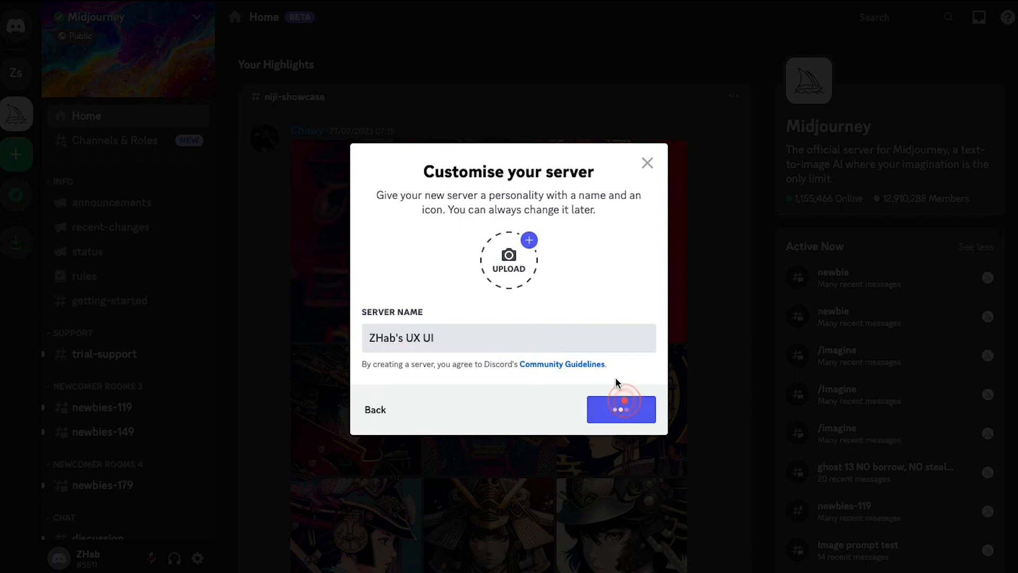
pyautogui.click(621, 409)
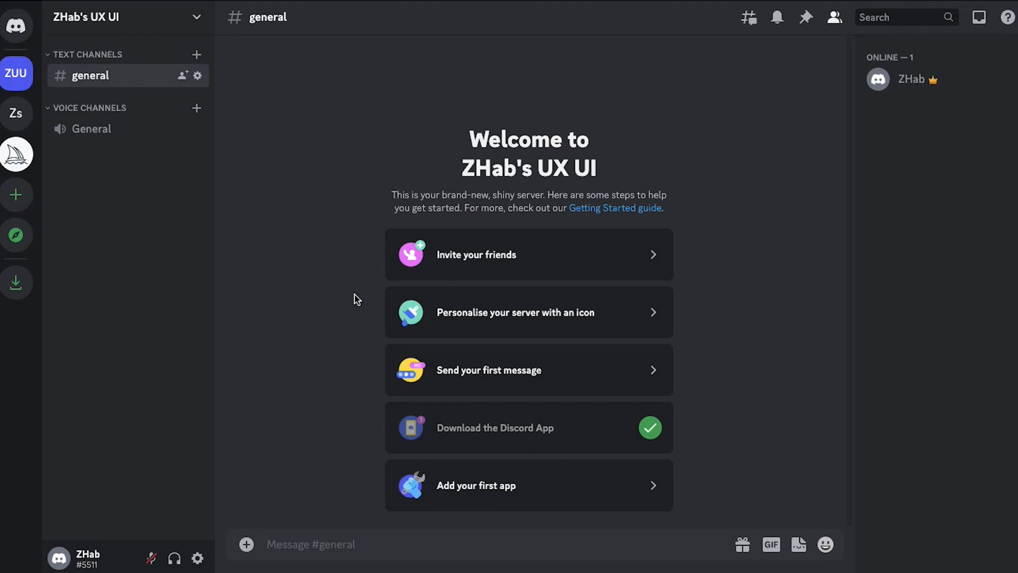
pyautogui.moveTo(314, 244)
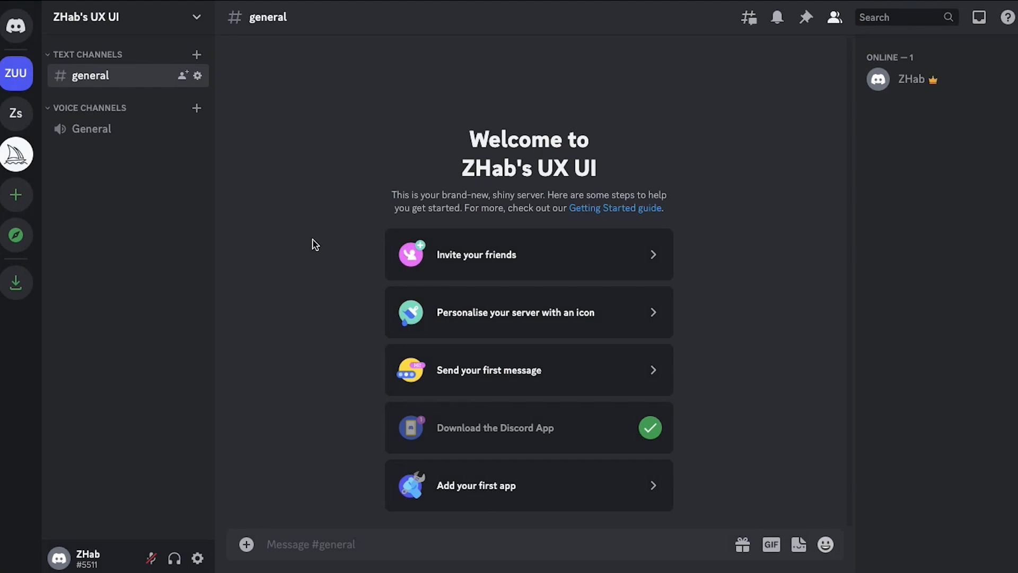
pyautogui.moveTo(45, 113)
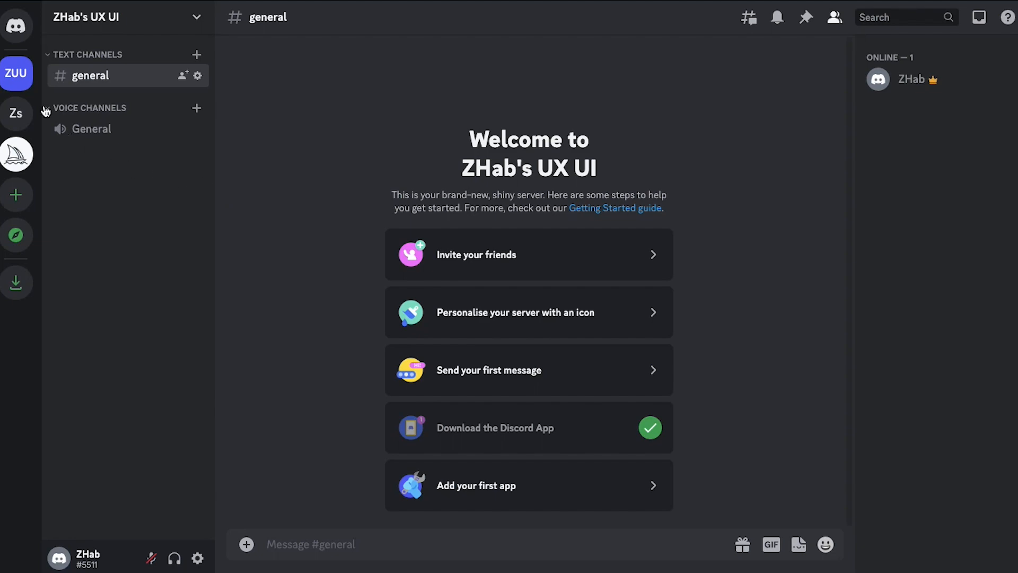
pyautogui.click(16, 154)
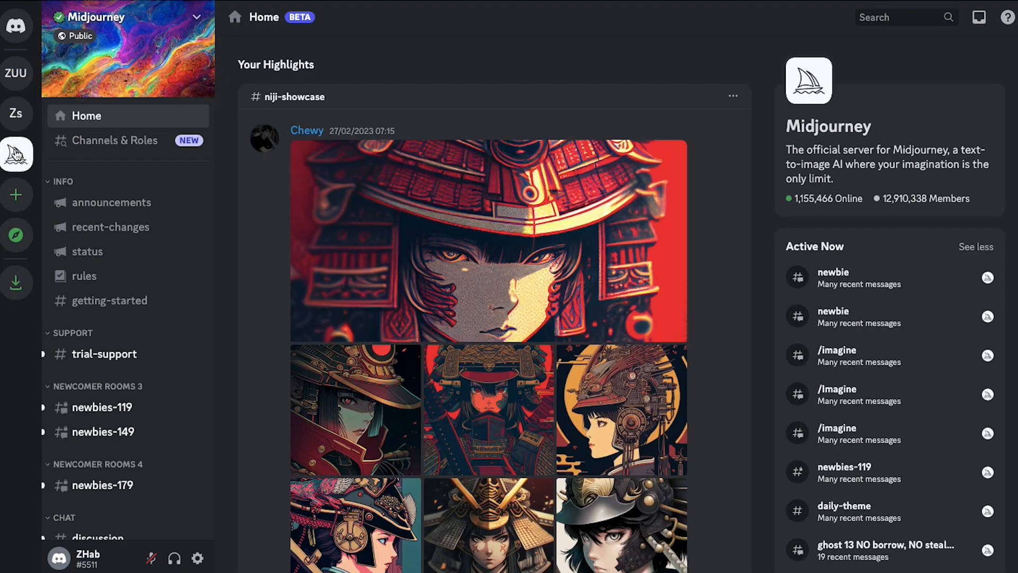
pyautogui.moveTo(105, 410)
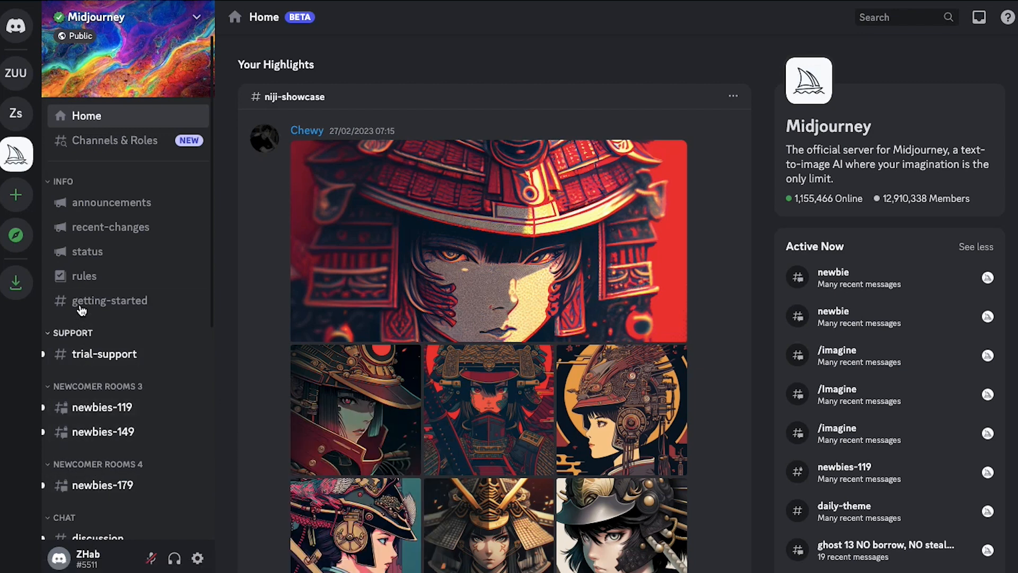
pyautogui.moveTo(96, 433)
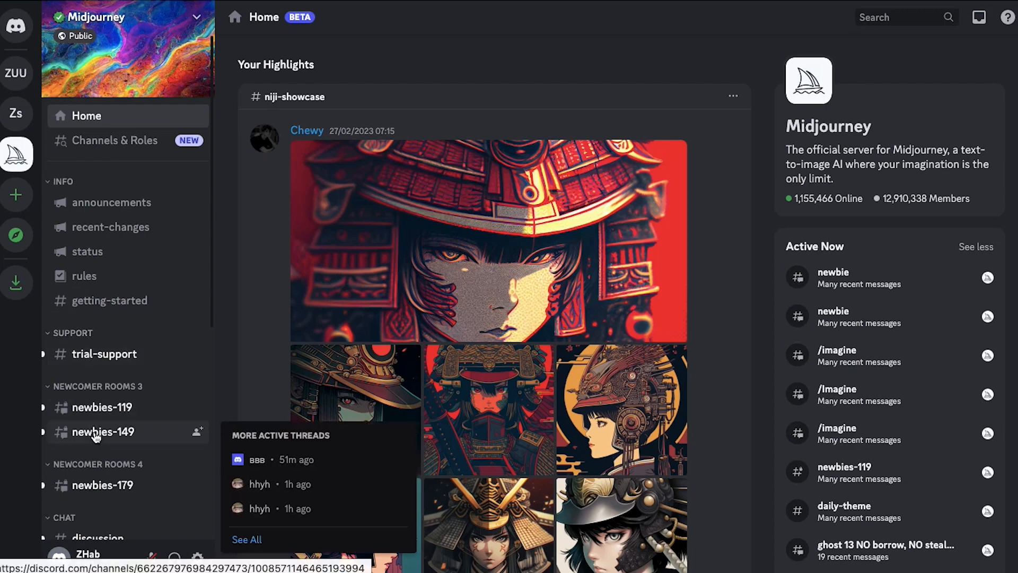
pyautogui.moveTo(392, 186)
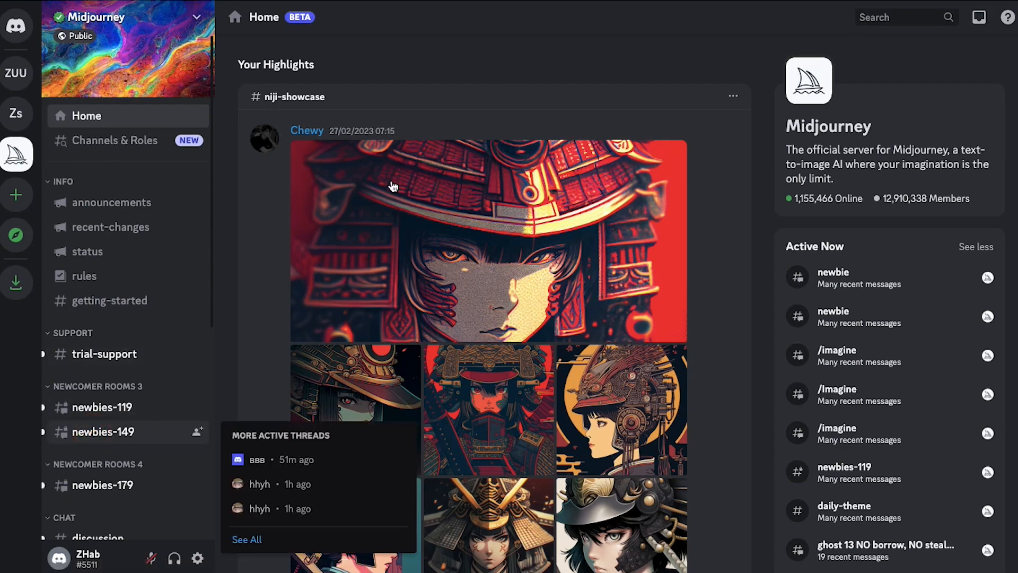
pyautogui.click(103, 432)
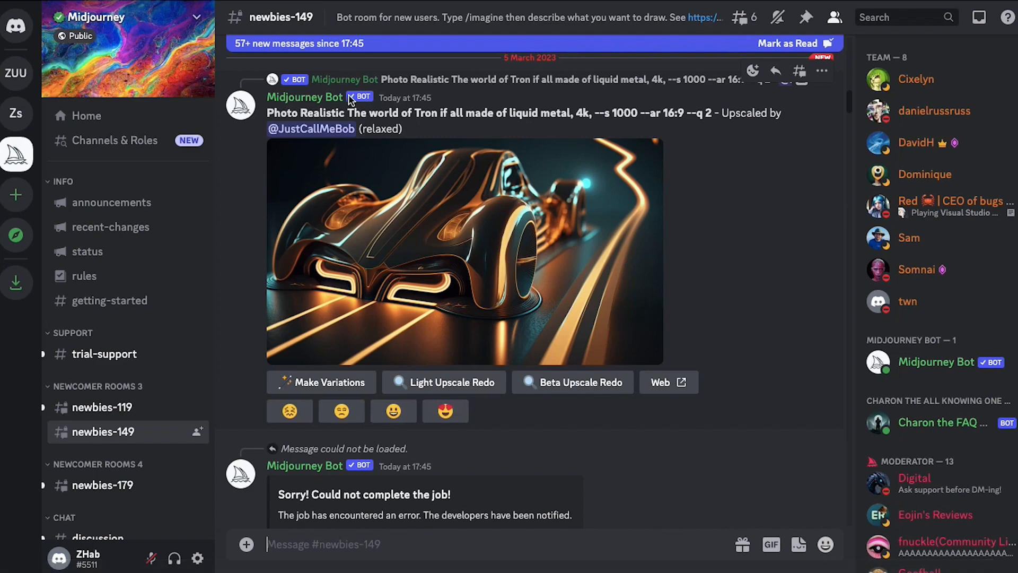
pyautogui.scroll(-3)
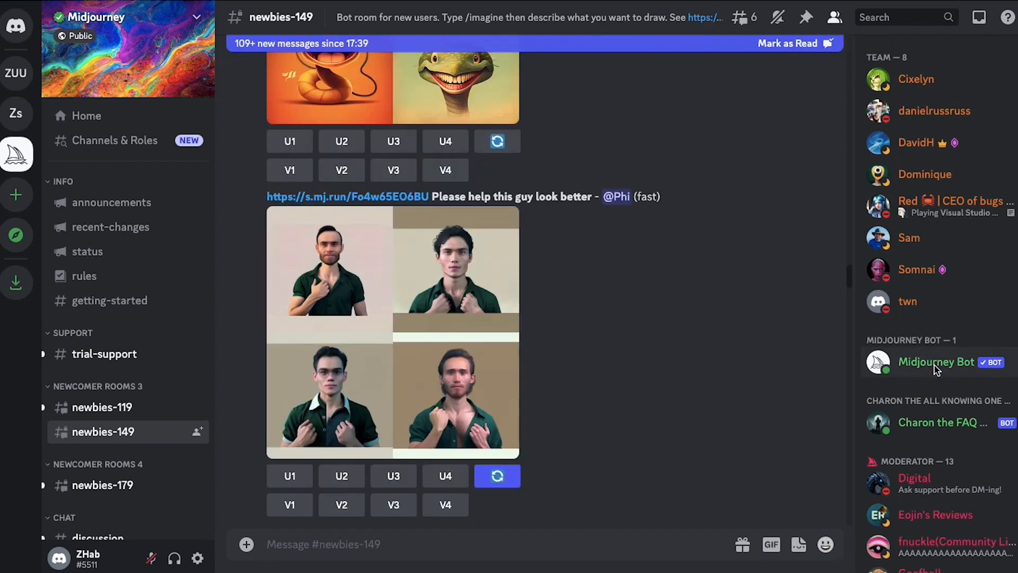
pyautogui.click(936, 363)
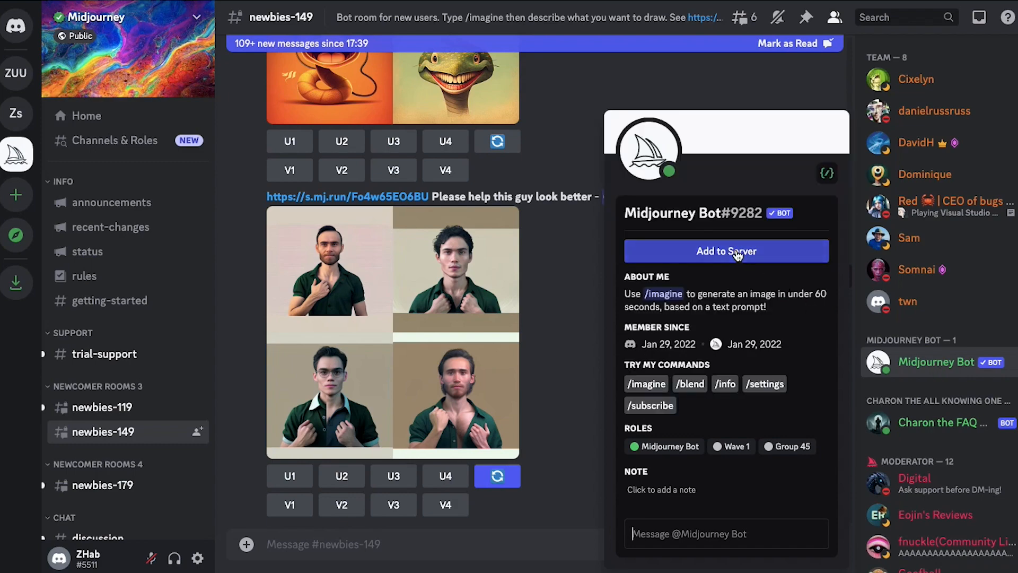
# Step: Add the Midjourney Bot to ZHab's UX UI and authorise its requested permissions
pyautogui.click(726, 252)
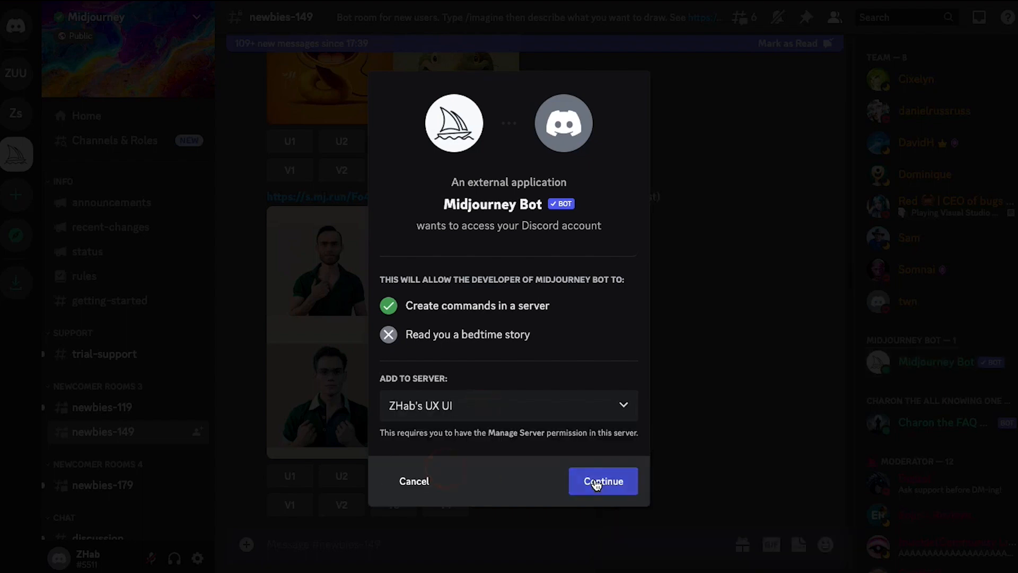
pyautogui.click(602, 482)
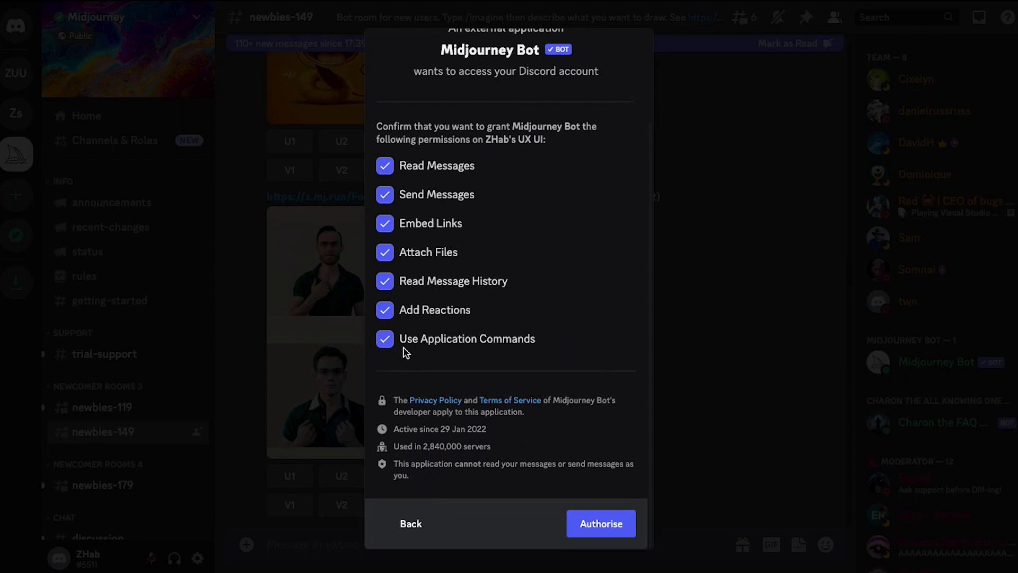
pyautogui.moveTo(609, 469)
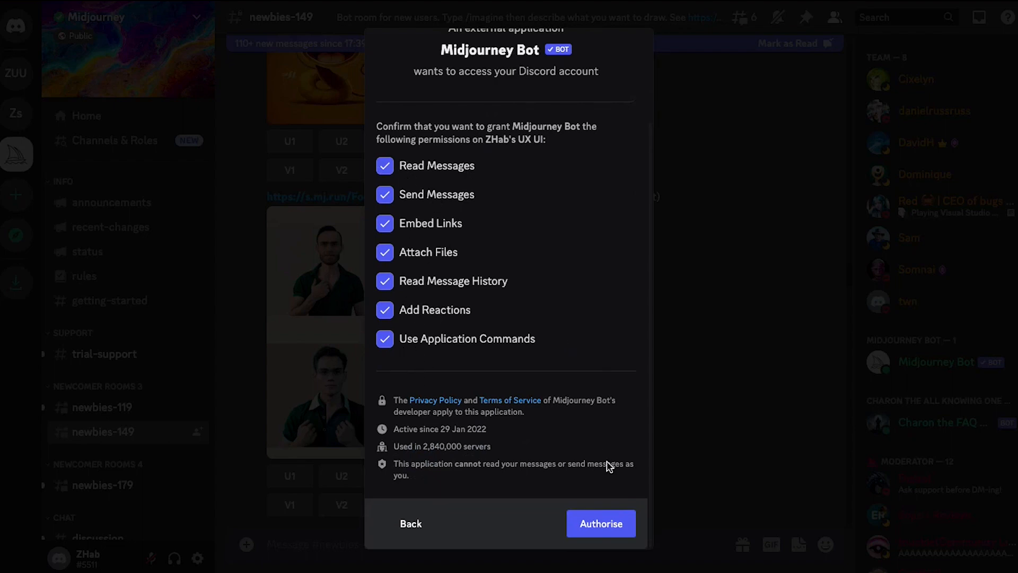
pyautogui.click(600, 524)
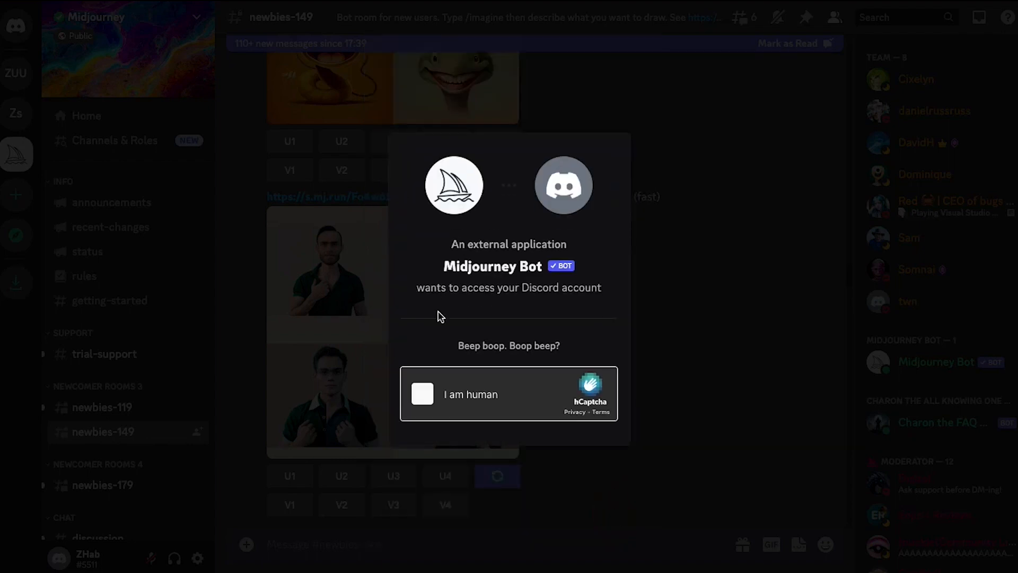
# Step: Pass the hCaptcha hallway picture challenge to complete the bot authorisation
pyautogui.click(422, 393)
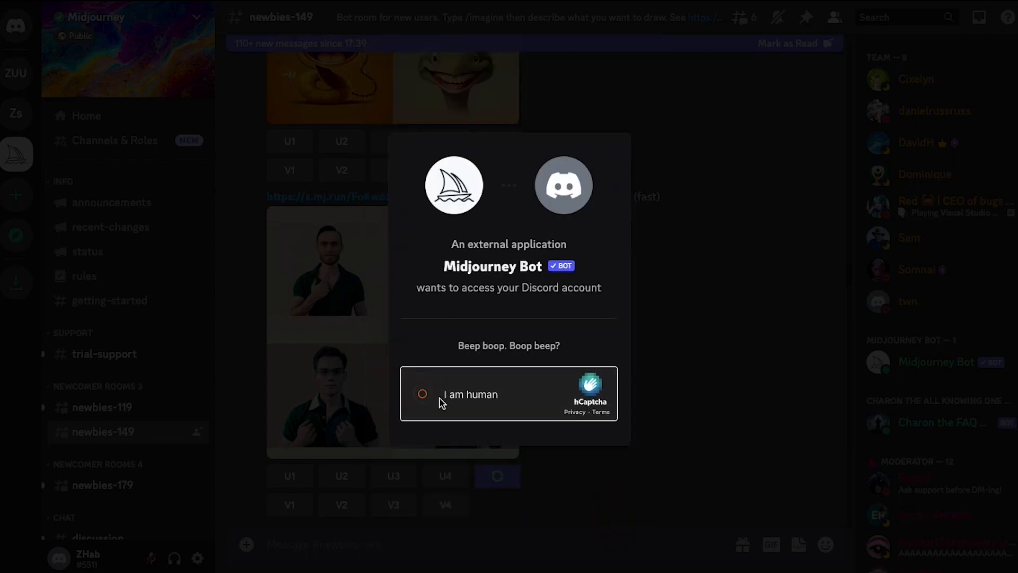
pyautogui.click(422, 394)
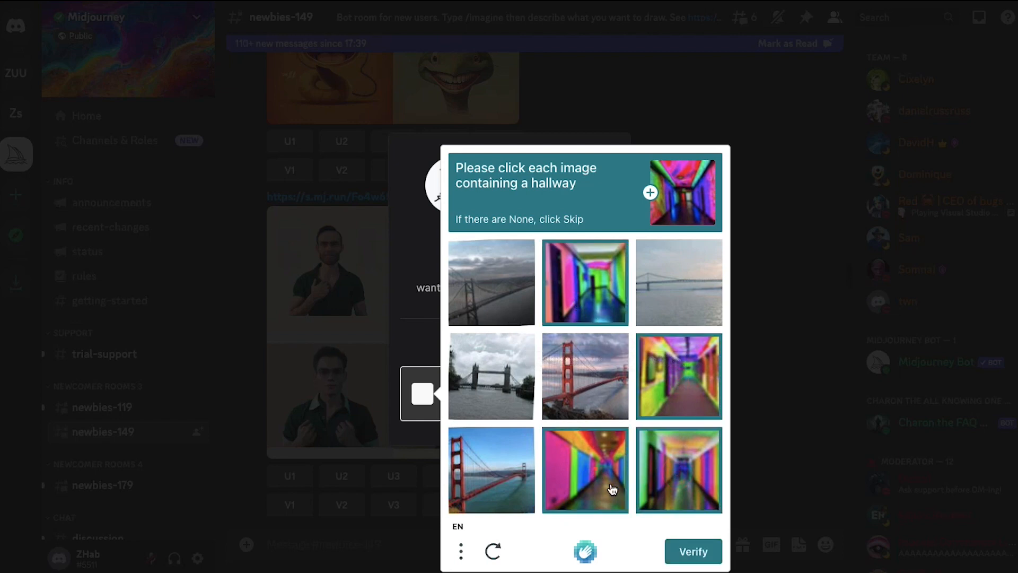
pyautogui.click(693, 551)
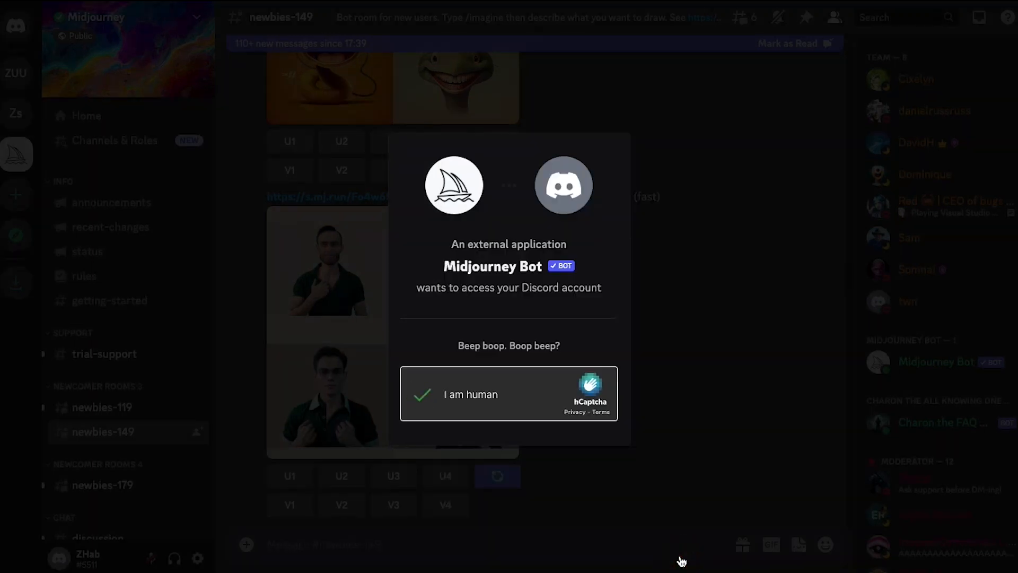
pyautogui.click(422, 394)
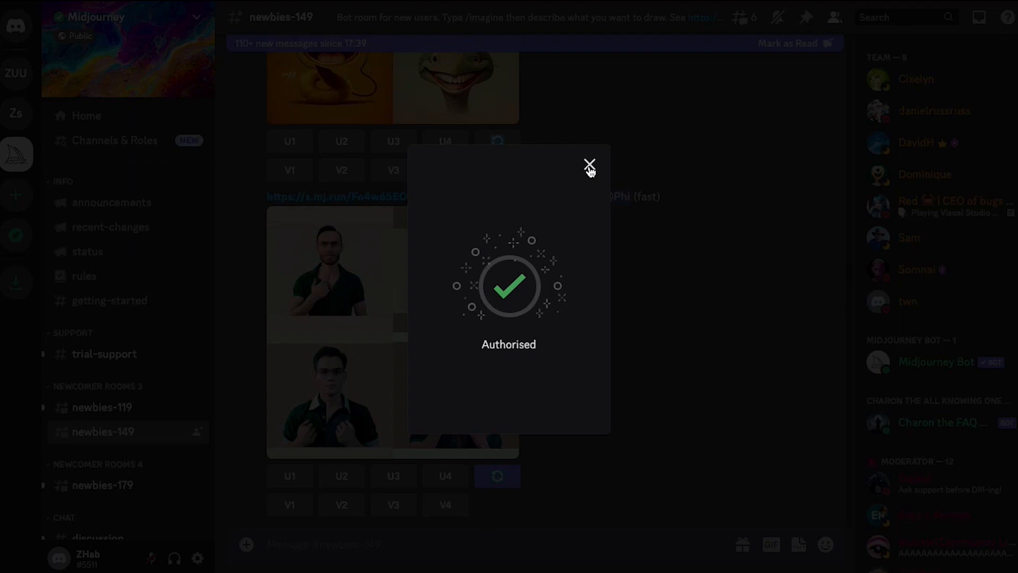
# Step: Send /imagine with the prompt 'UX design of a futuristic app for beauty tips'
pyautogui.click(588, 163)
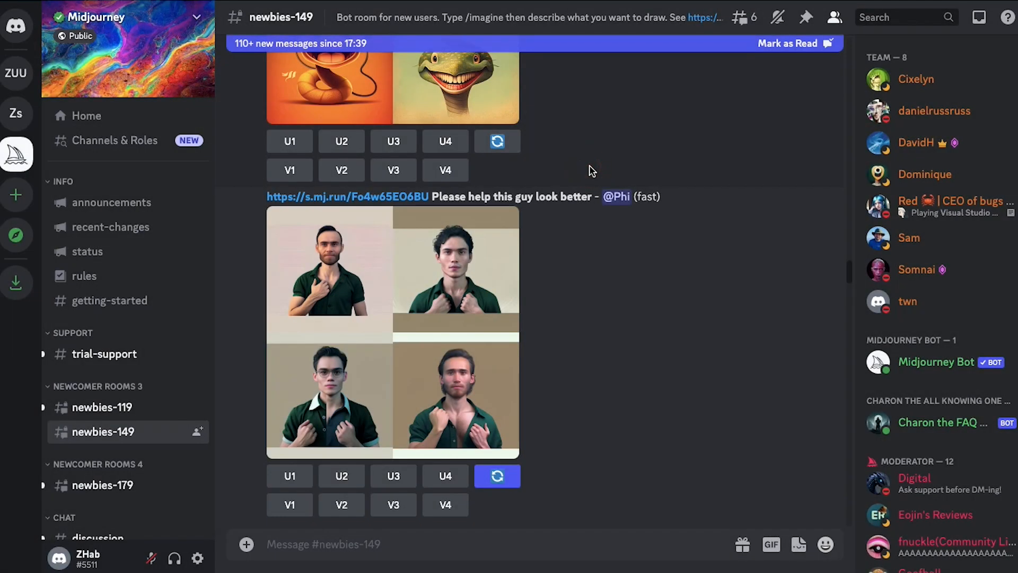
pyautogui.moveTo(306, 137)
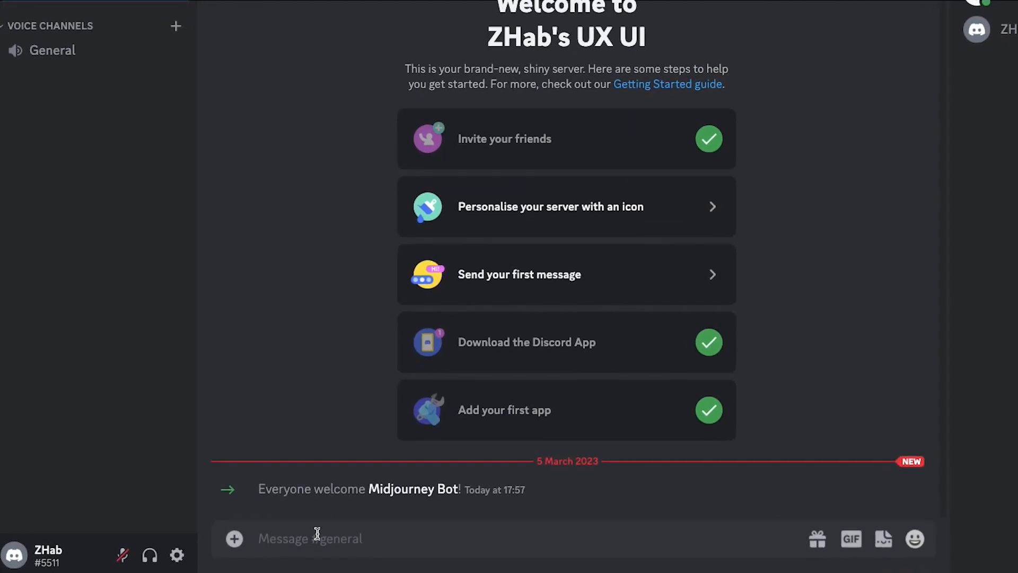
pyautogui.write('/')
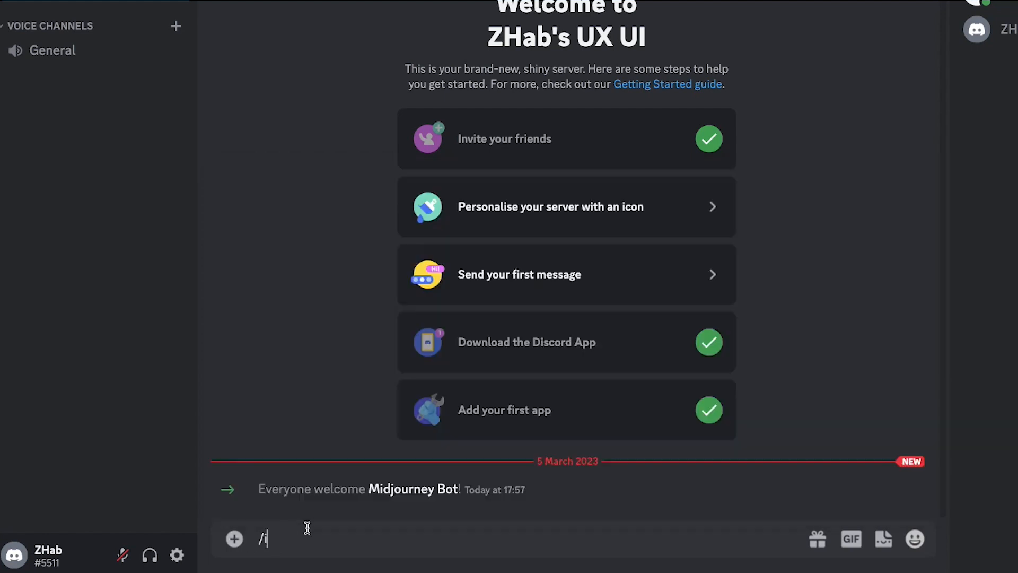
pyautogui.write('imagine prompt')
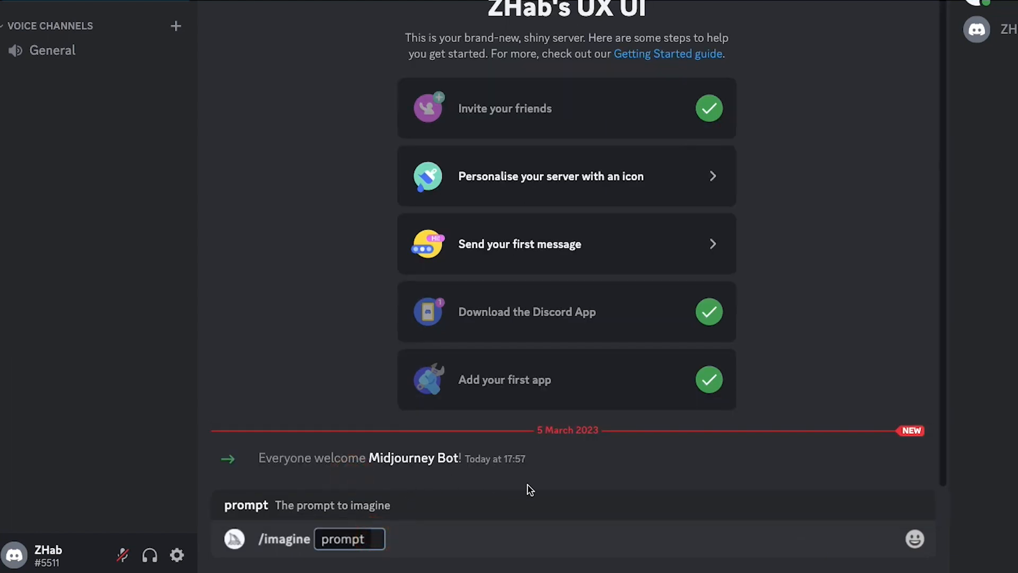
pyautogui.write('UX design of a')
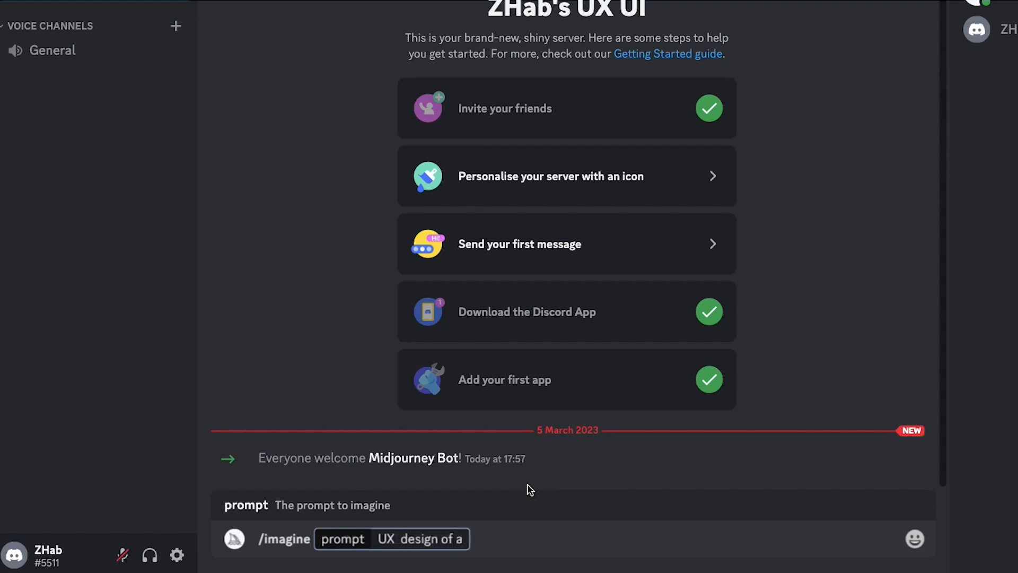
pyautogui.write('futuristic app for beau')
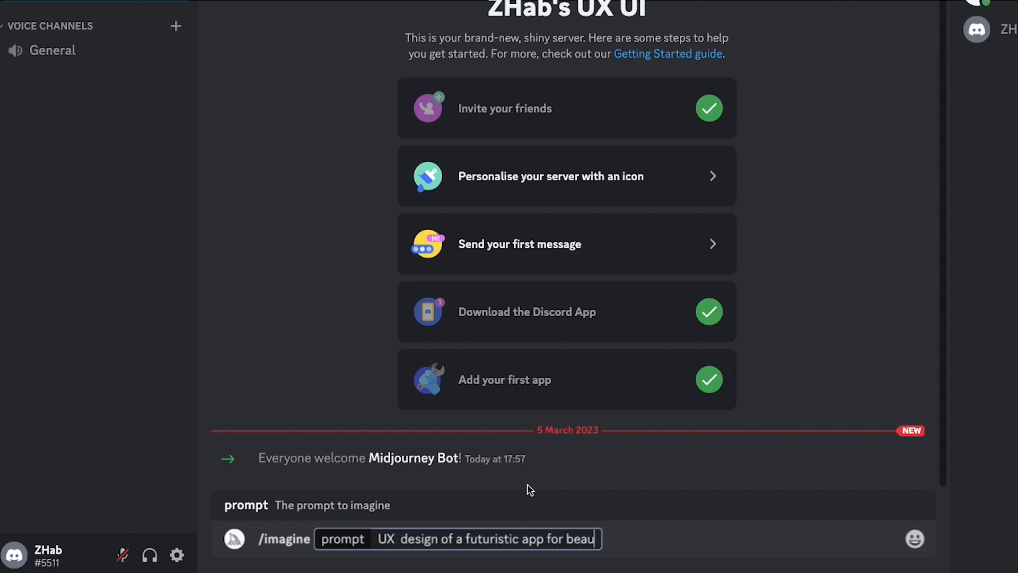
pyautogui.press('Enter')
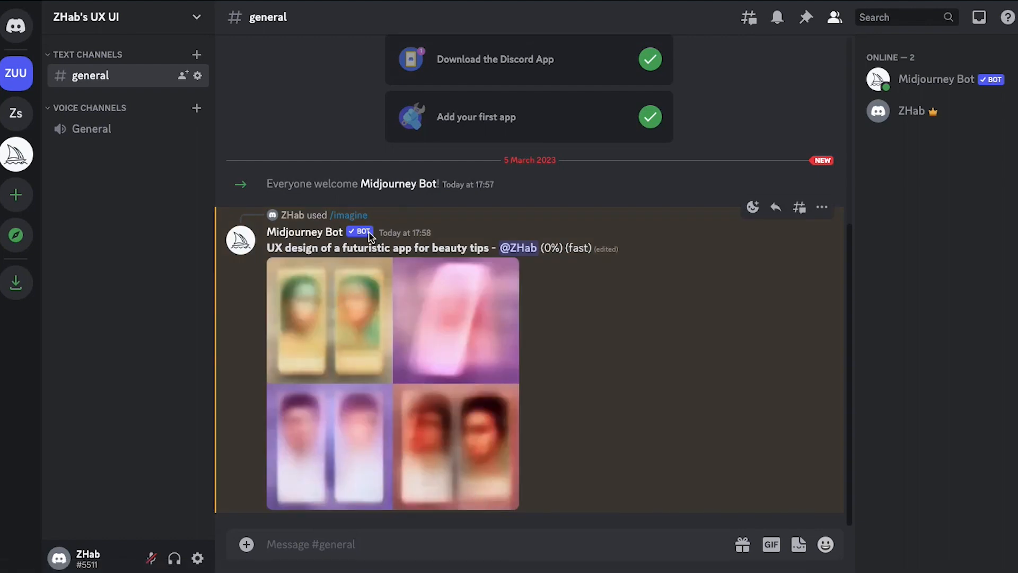
pyautogui.moveTo(373, 240)
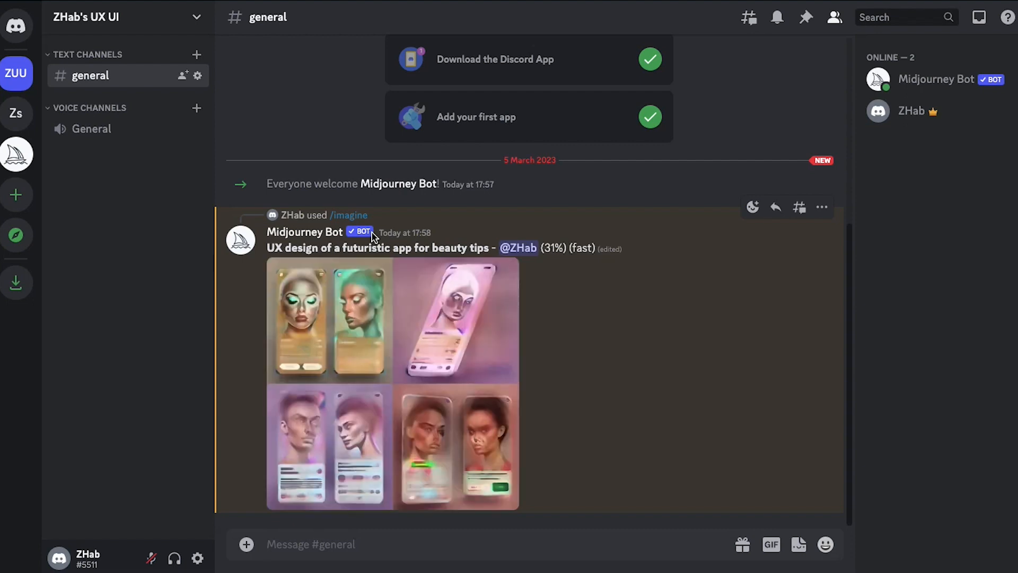
pyautogui.moveTo(431, 454)
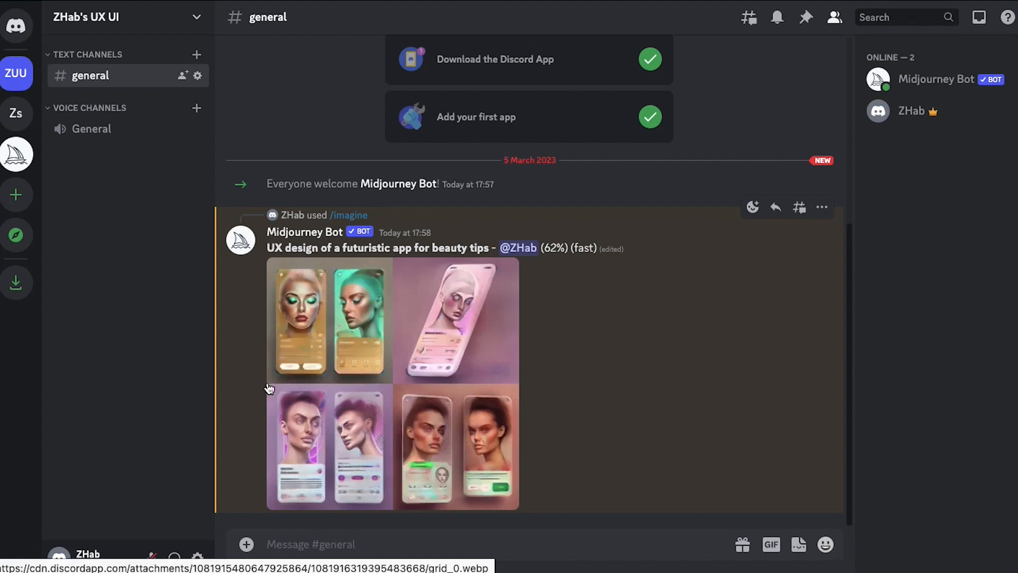
pyautogui.moveTo(412, 383)
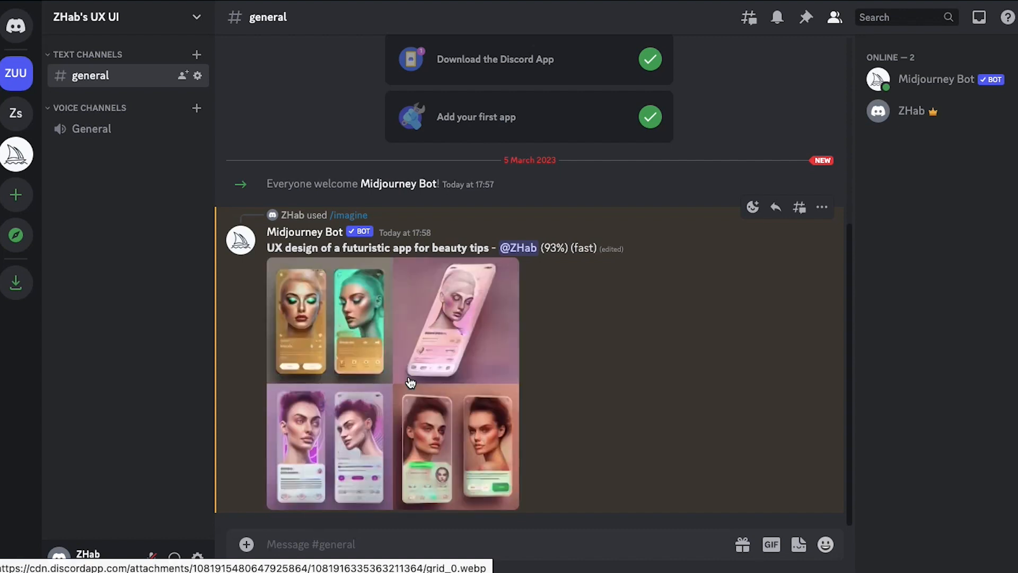
pyautogui.moveTo(435, 327)
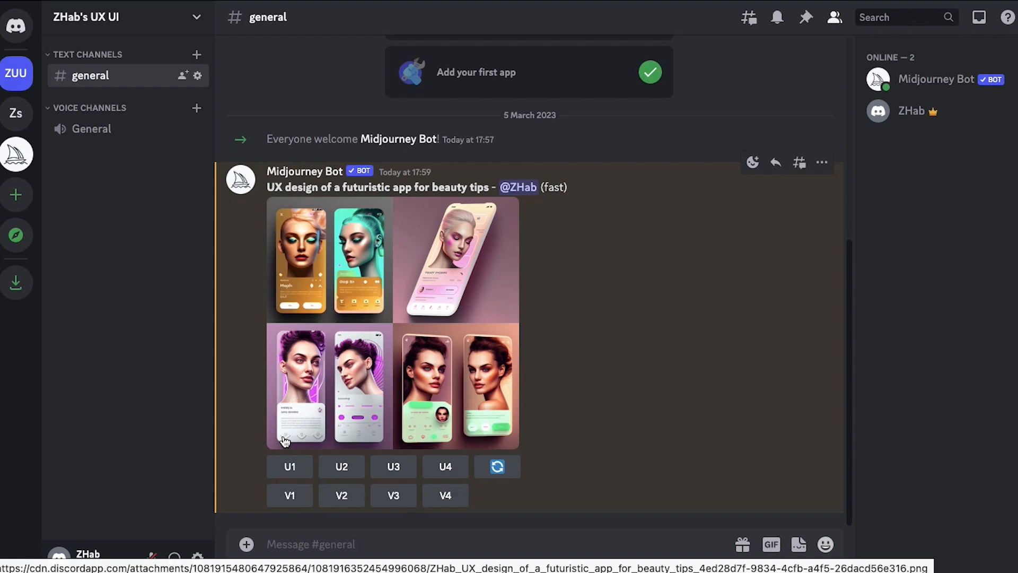
pyautogui.moveTo(312, 412)
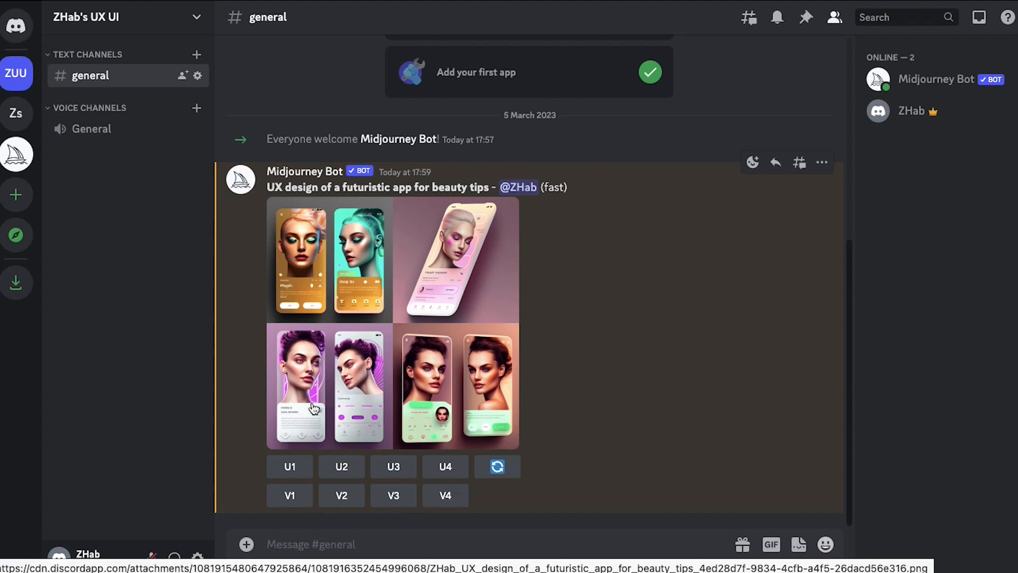
# Step: Request upscale U3 of the beauty-tips app design grid
pyautogui.click(392, 467)
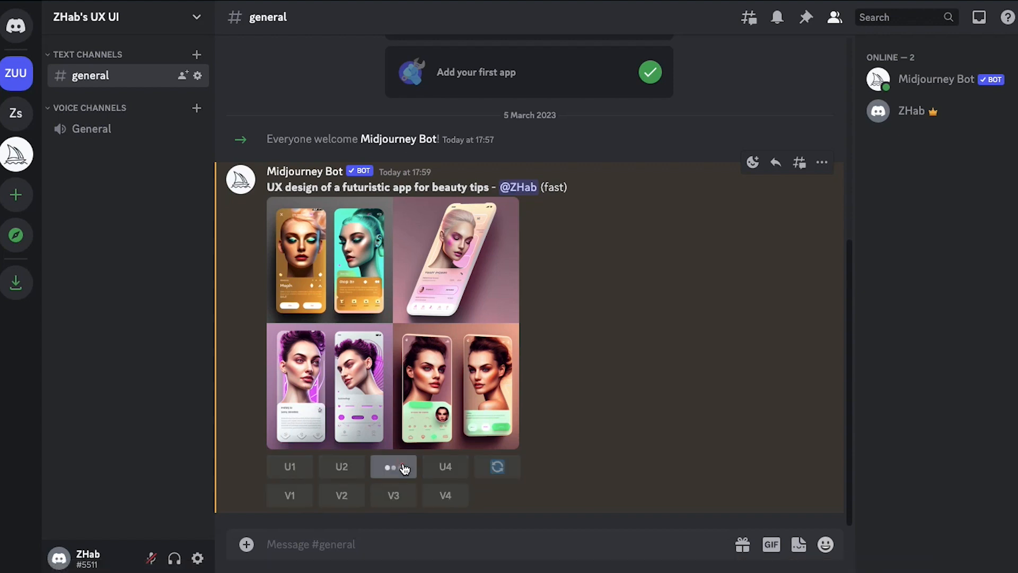
pyautogui.click(393, 467)
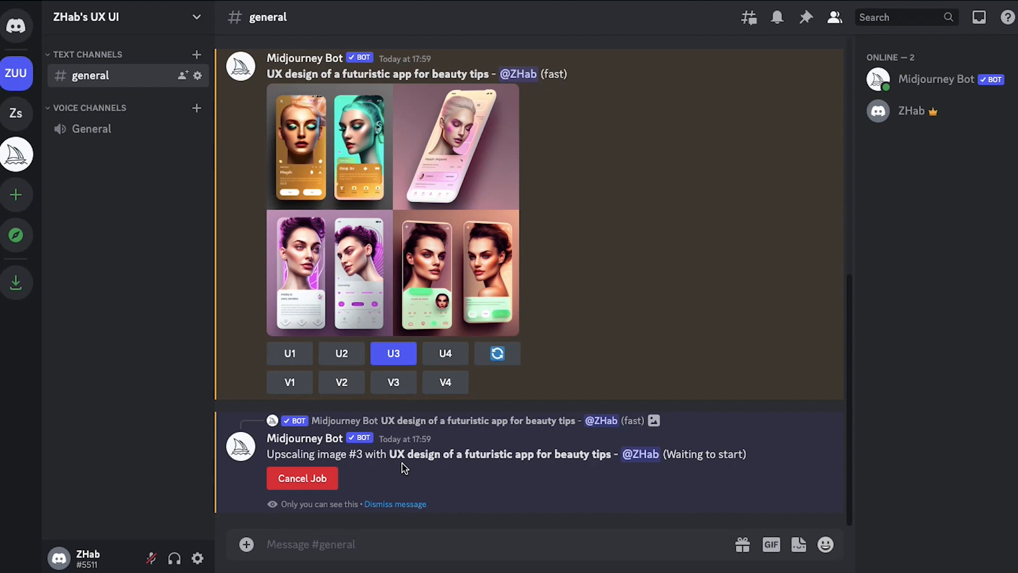
pyautogui.moveTo(396, 460)
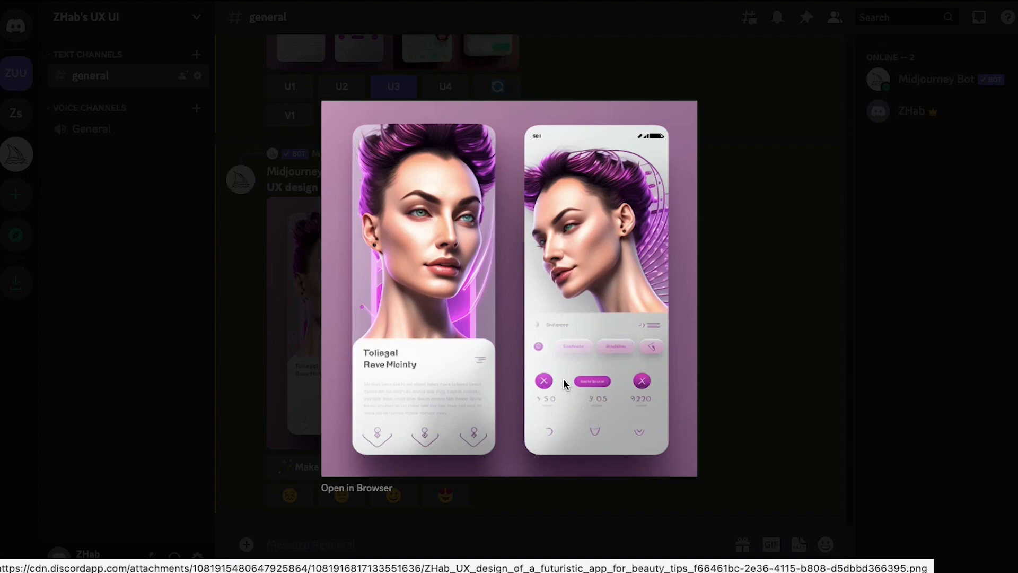
pyautogui.moveTo(773, 238)
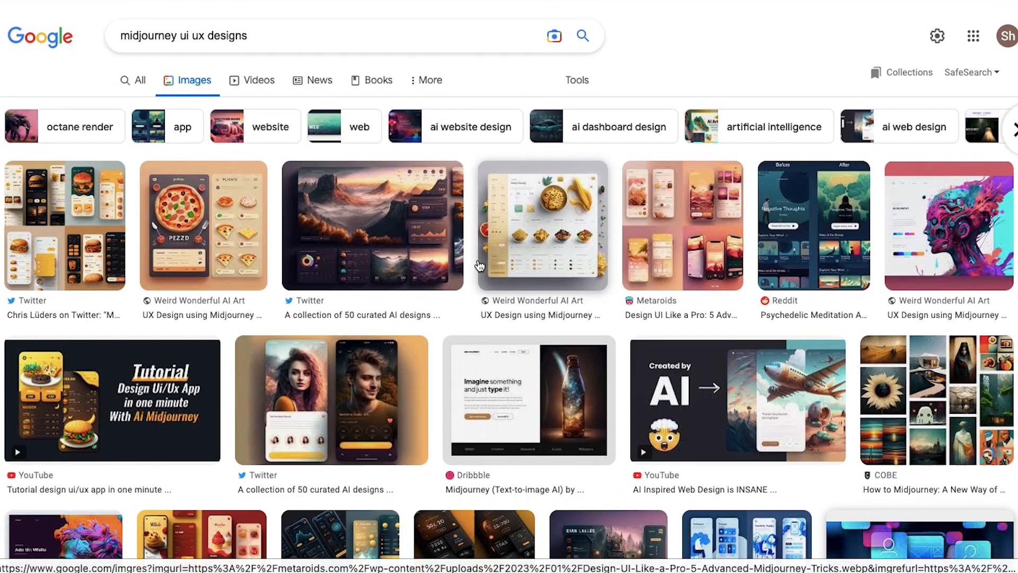
# Step: Preview the Bootcamp UX Collective burger-app image result and visit its article
pyautogui.scroll(-3)
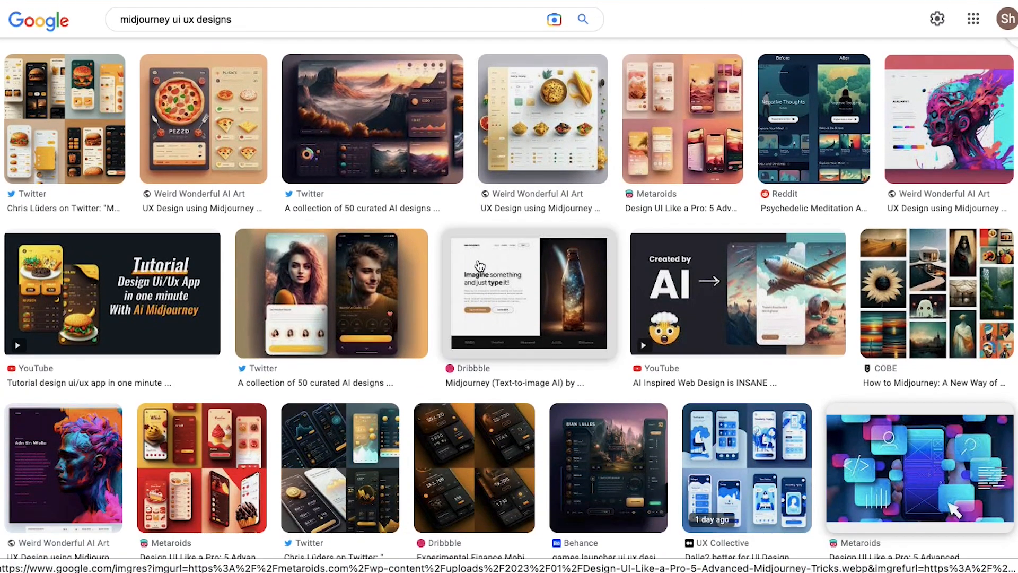
pyautogui.scroll(-3)
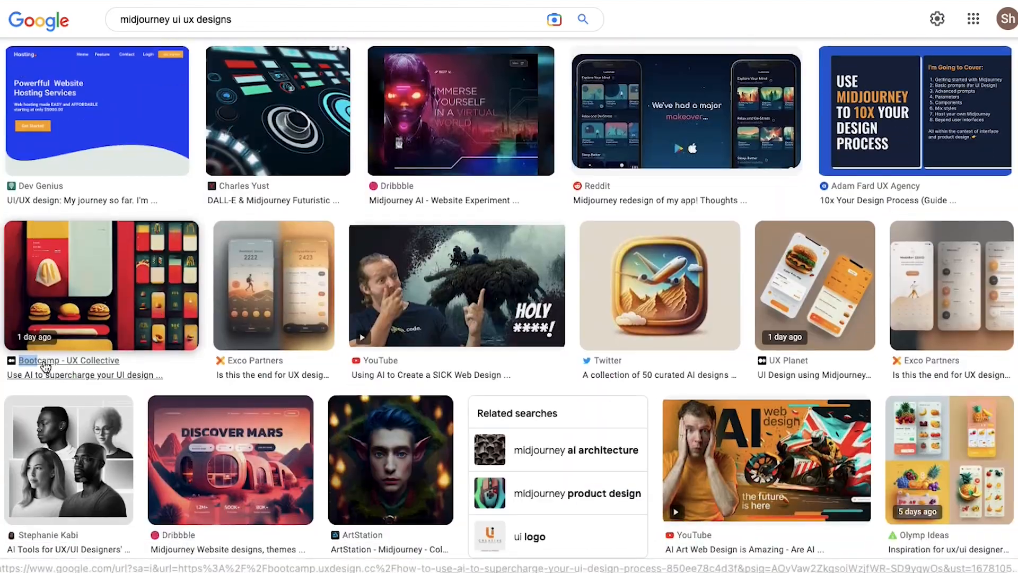
pyautogui.click(101, 286)
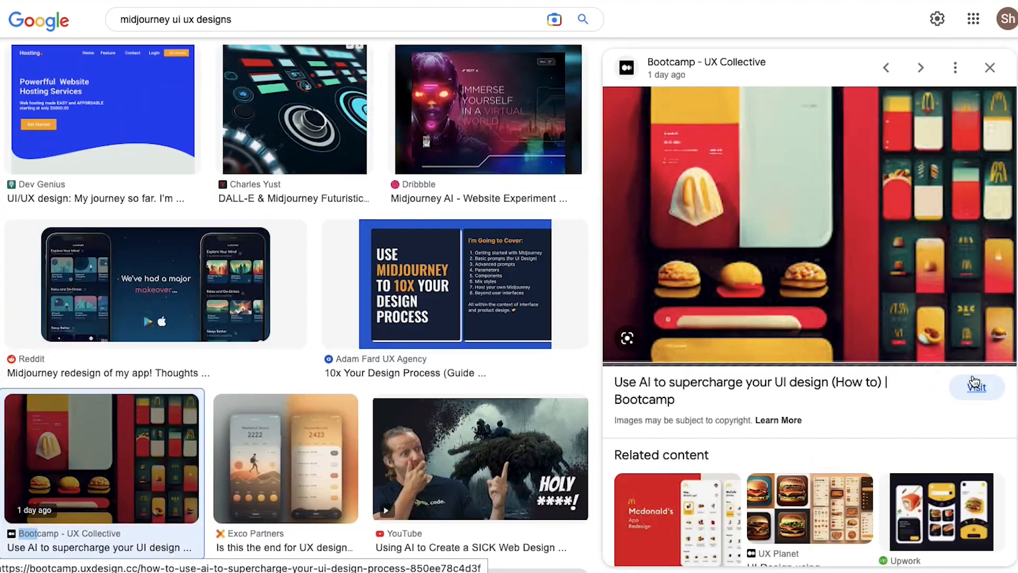
pyautogui.click(977, 386)
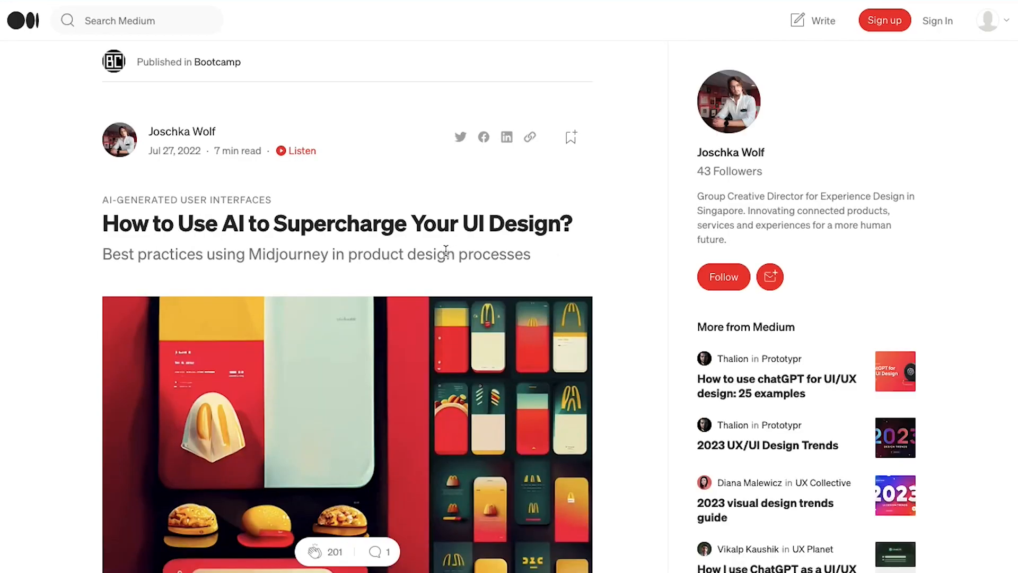
# Step: Scroll the Medium article down to Part I, tip 2 on ensuring a screen
pyautogui.scroll(-3)
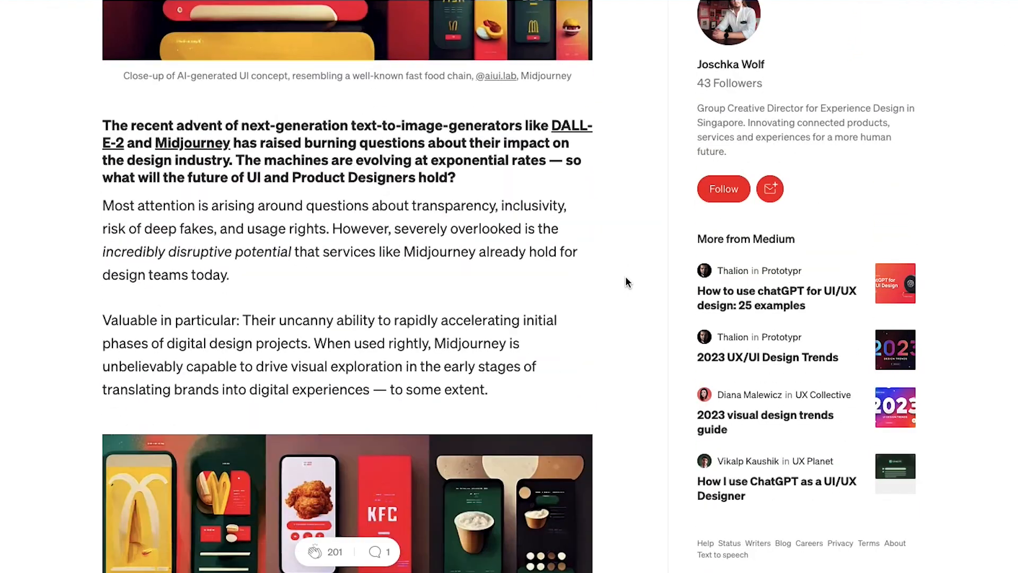
pyautogui.scroll(-3)
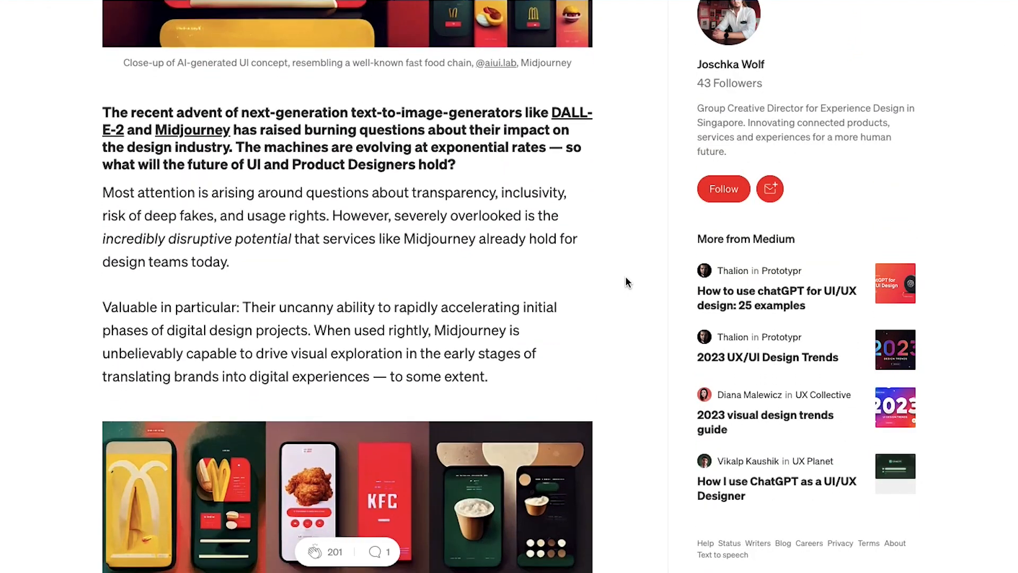
pyautogui.scroll(-3)
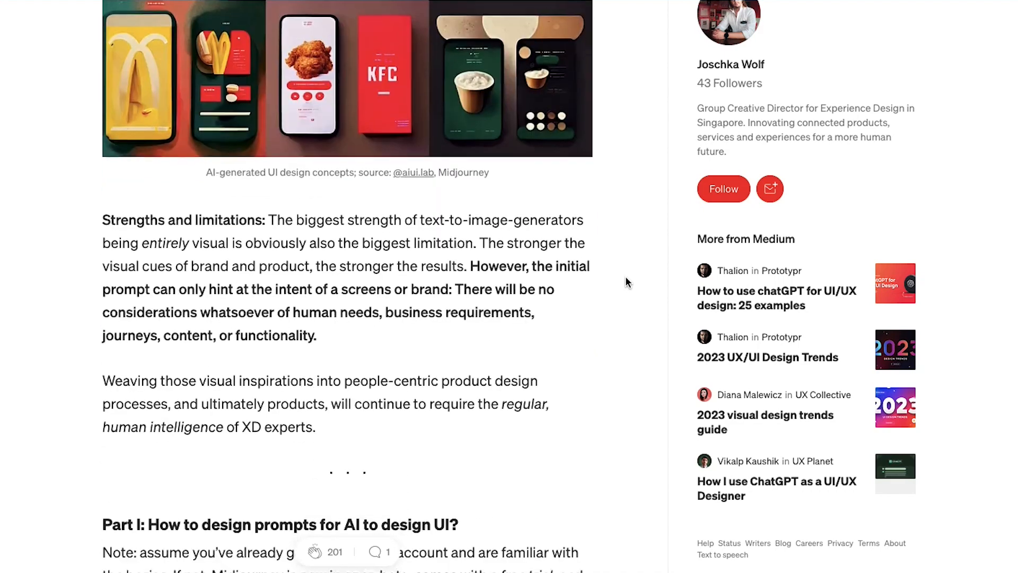
pyautogui.scroll(-3)
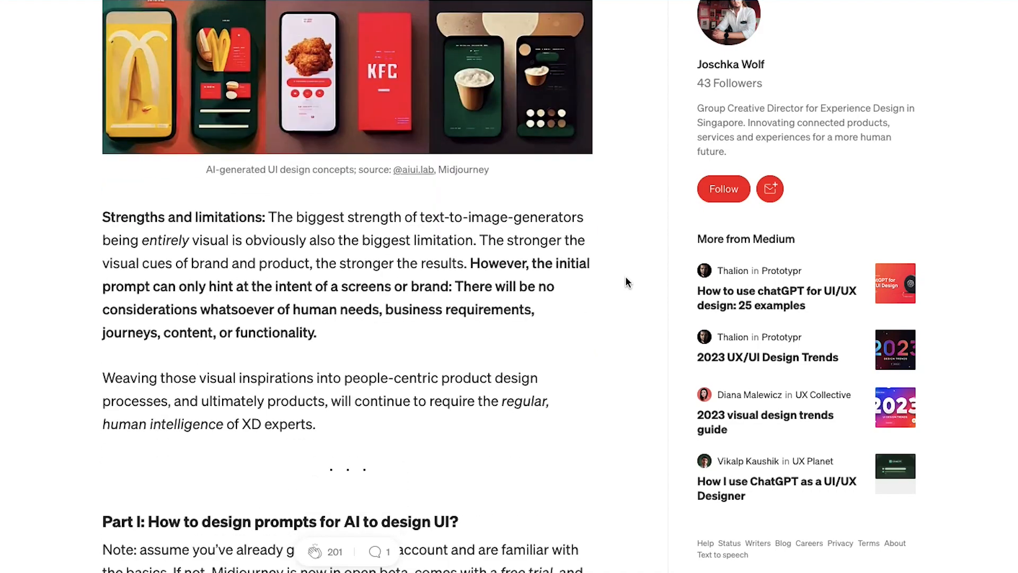
pyautogui.scroll(-3)
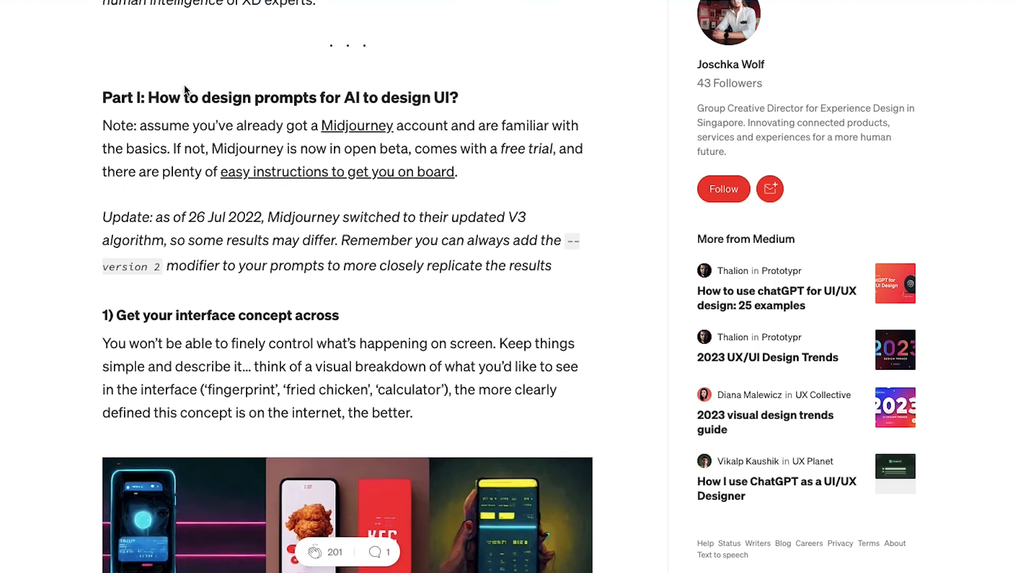
pyautogui.moveTo(246, 111)
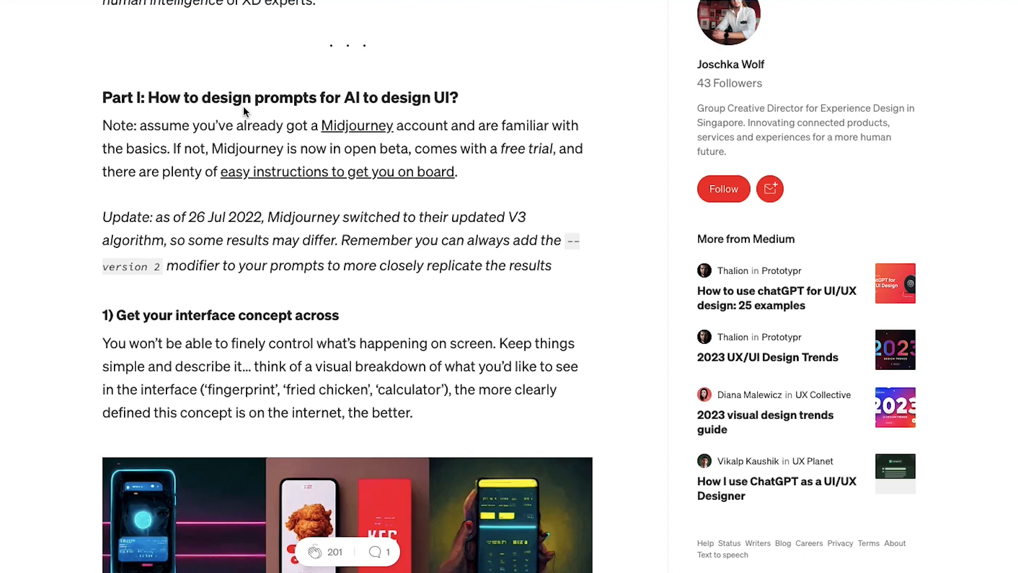
pyautogui.moveTo(462, 186)
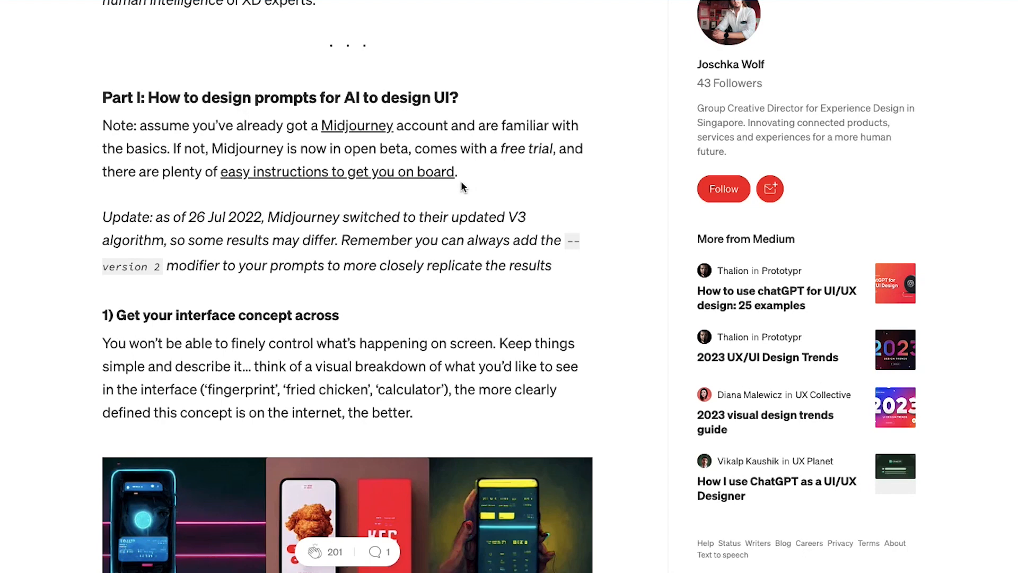
pyautogui.moveTo(369, 285)
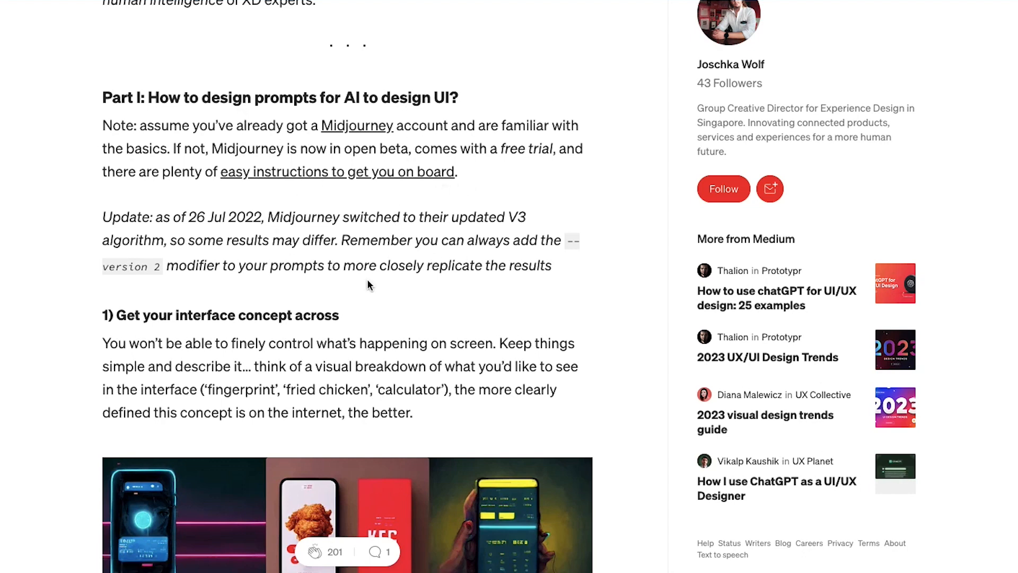
pyautogui.scroll(-3)
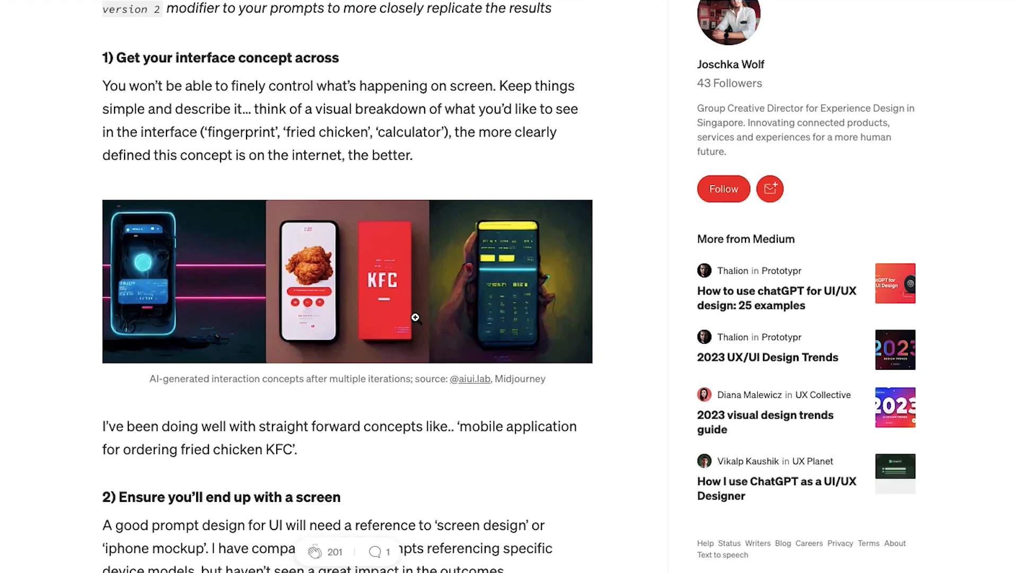
pyautogui.moveTo(304, 133)
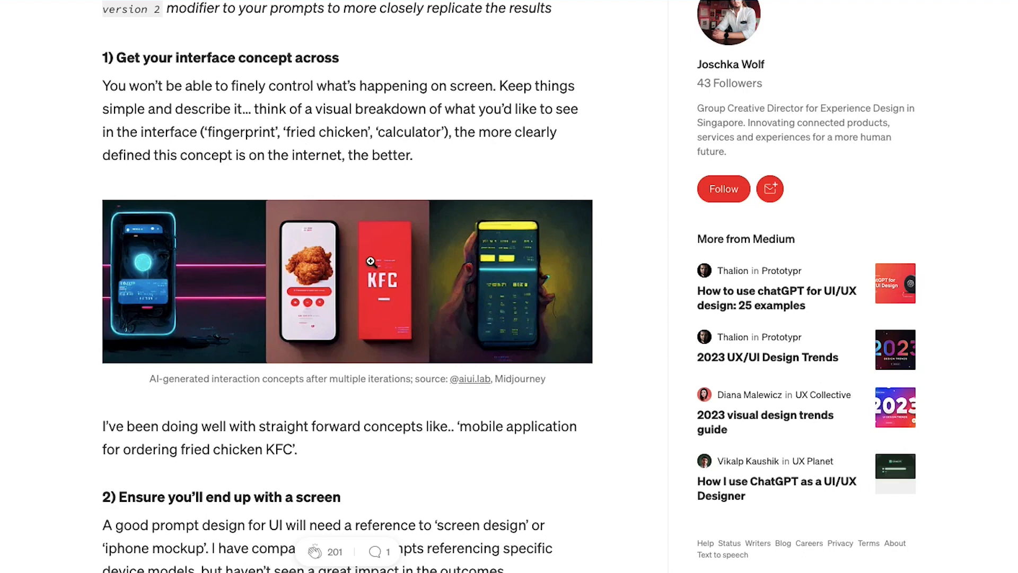
pyautogui.click(370, 260)
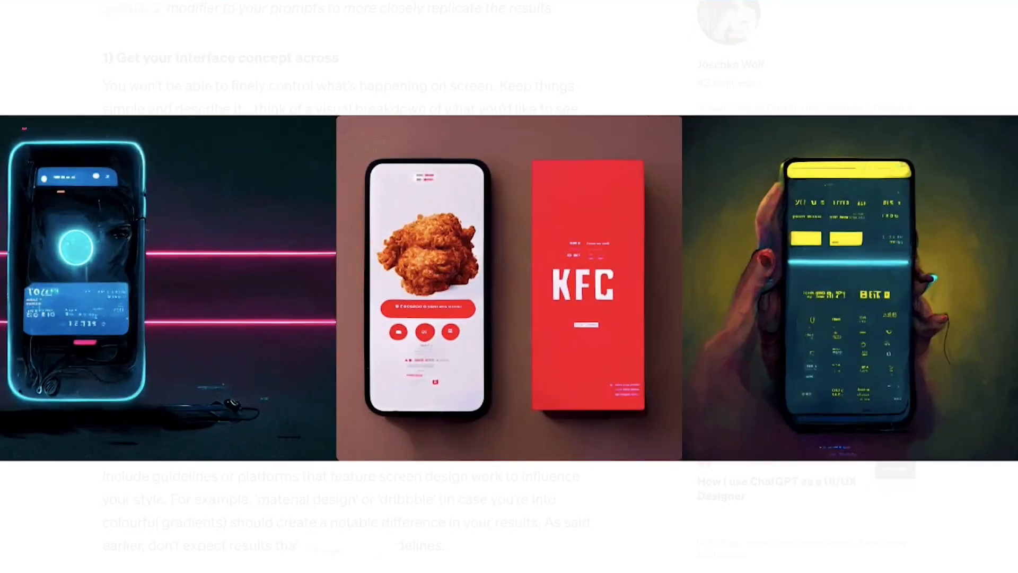
pyautogui.moveTo(580, 91)
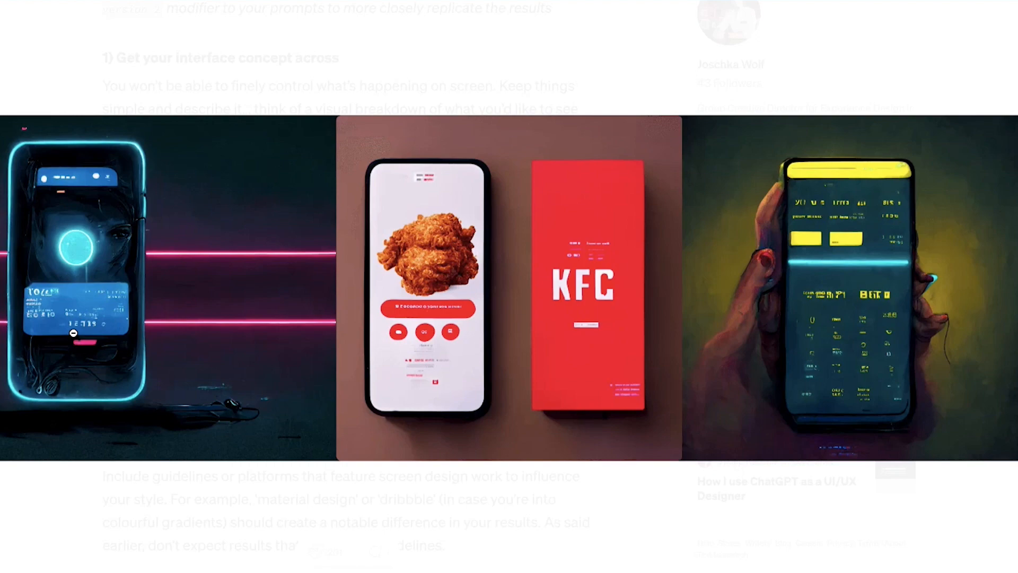
pyautogui.moveTo(295, 89)
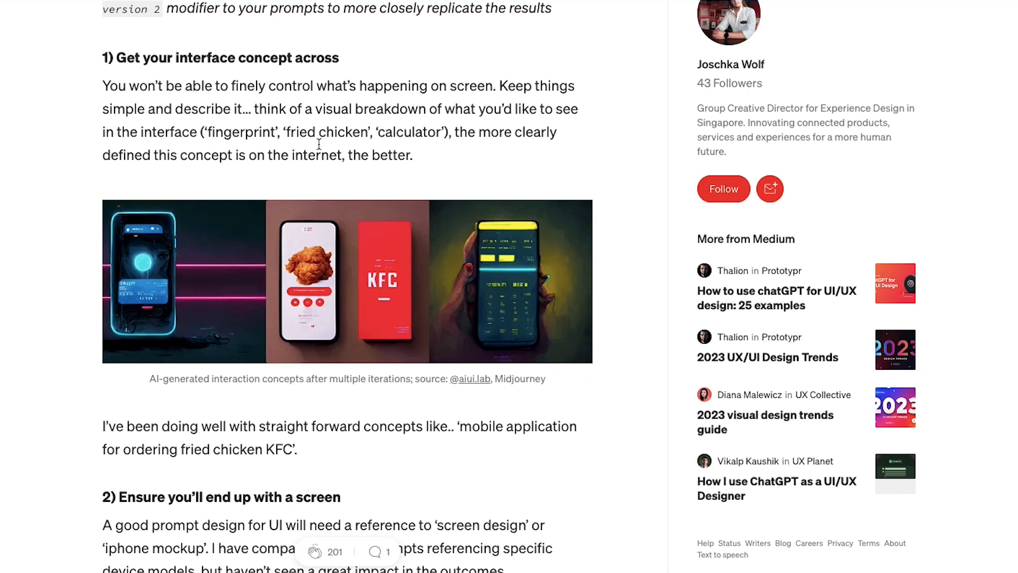
pyautogui.moveTo(288, 192)
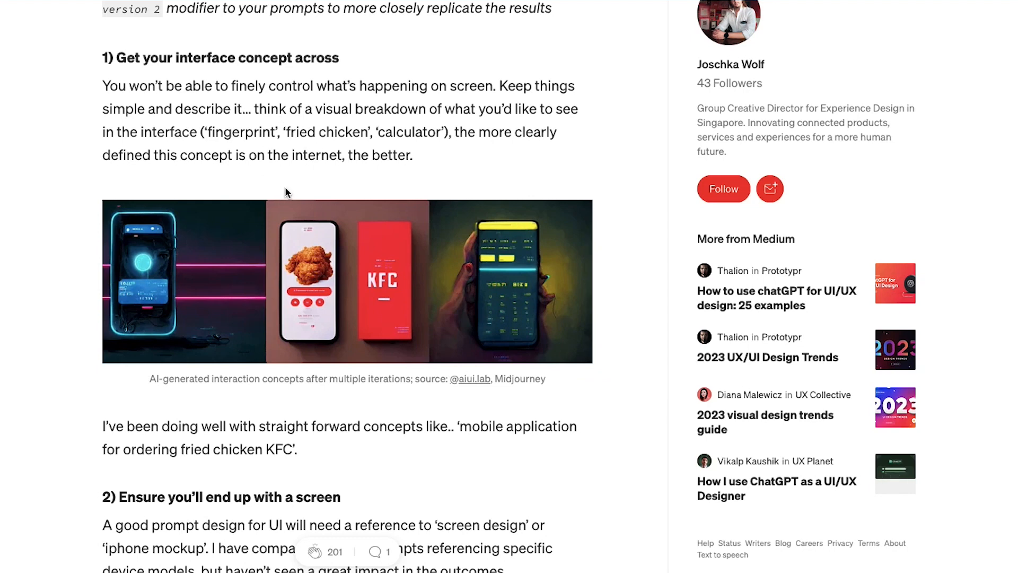
# Step: Read through tips 3 and 4, deselecting the sentence about screen design references
pyautogui.scroll(-3)
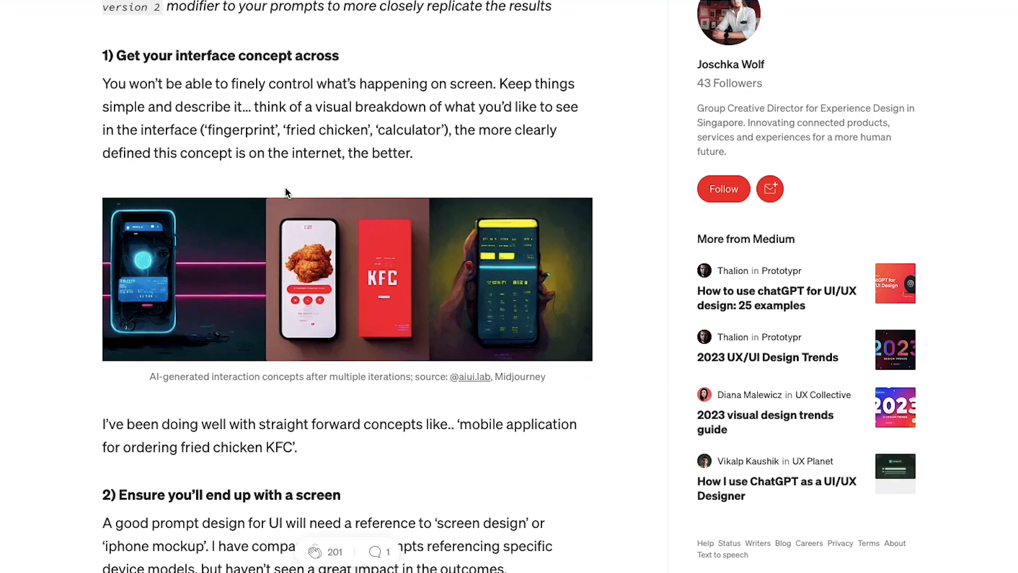
pyautogui.scroll(-3)
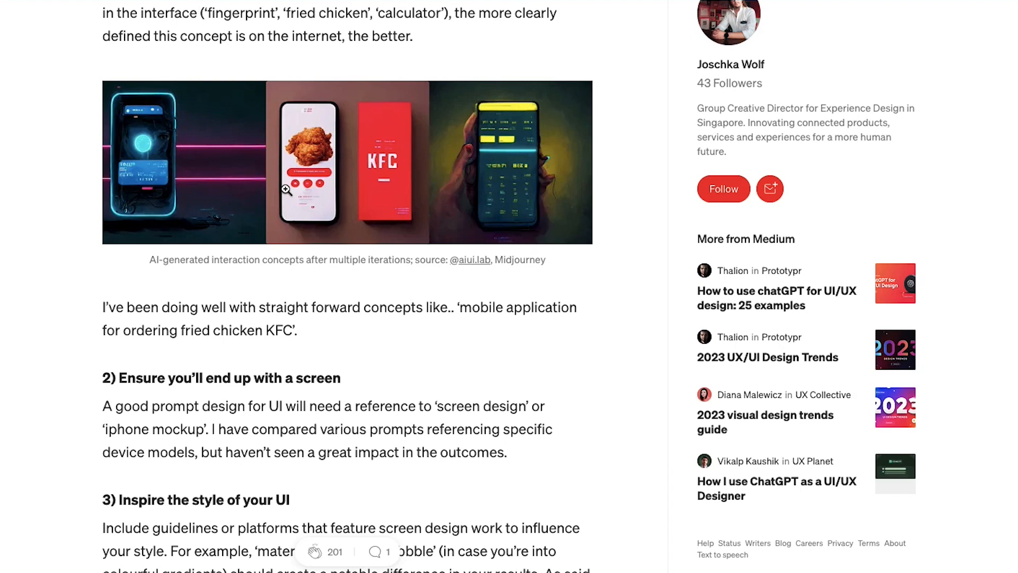
pyautogui.moveTo(337, 345)
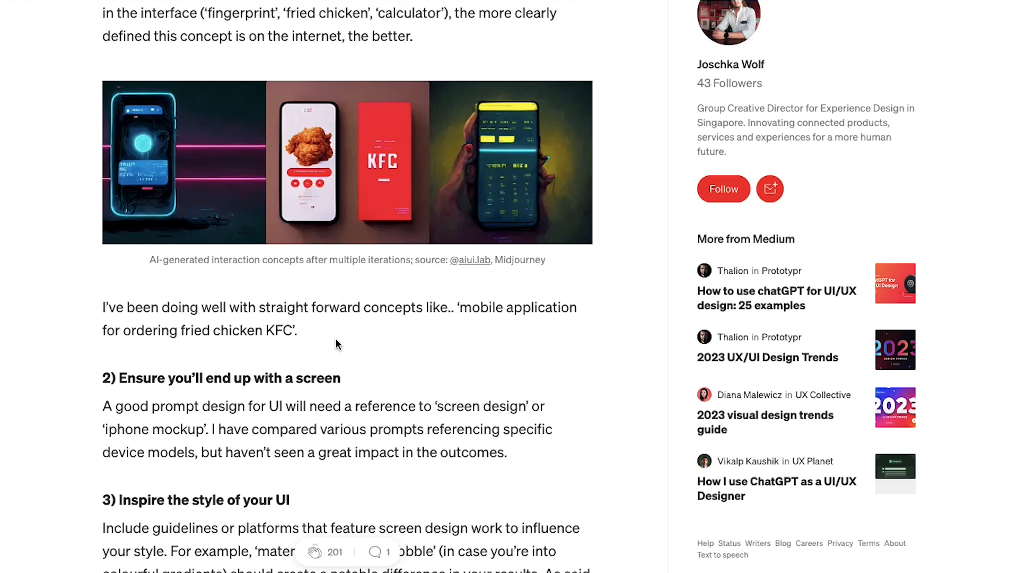
pyautogui.scroll(-3)
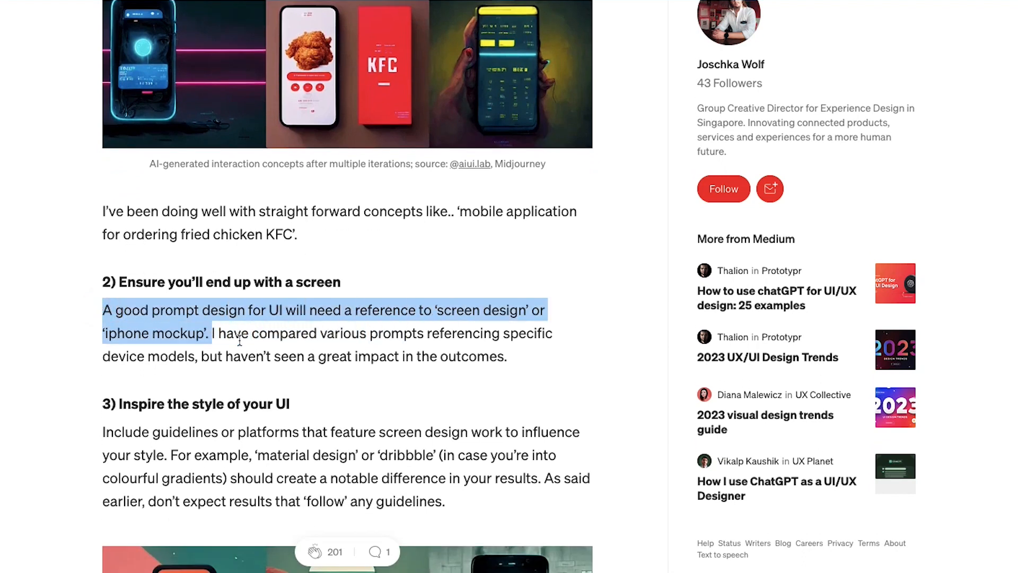
pyautogui.click(417, 377)
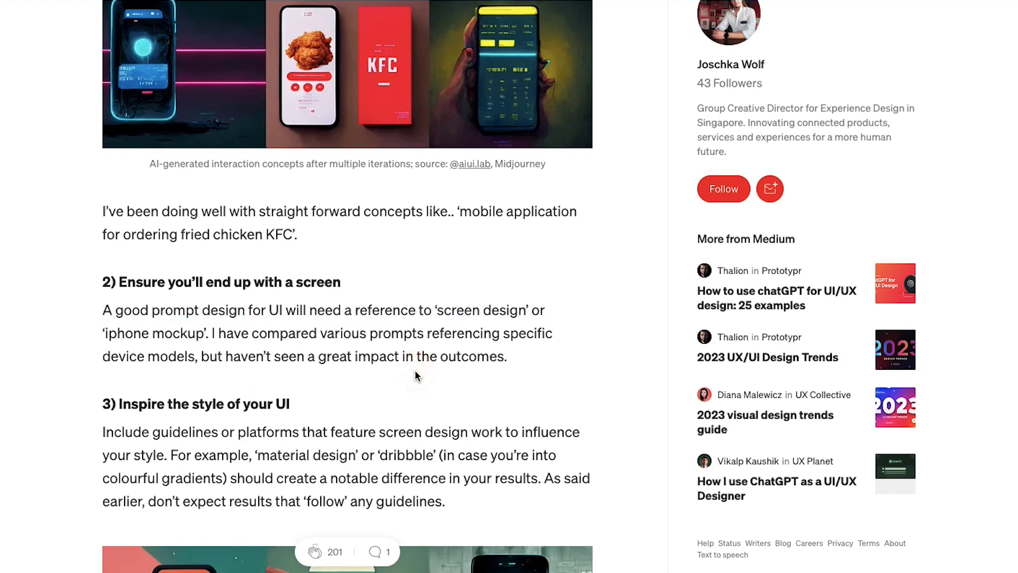
pyautogui.scroll(-3)
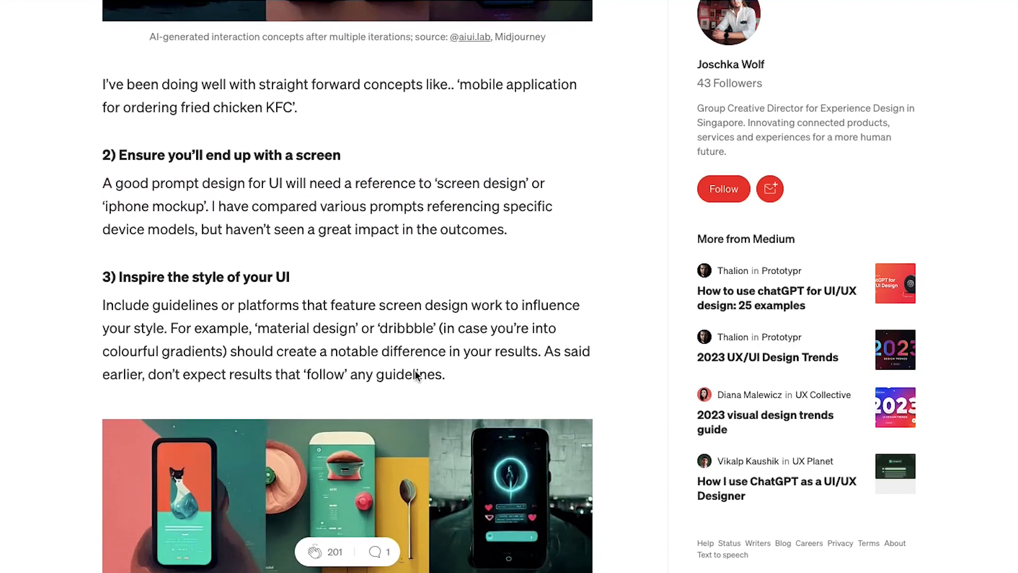
pyautogui.scroll(-3)
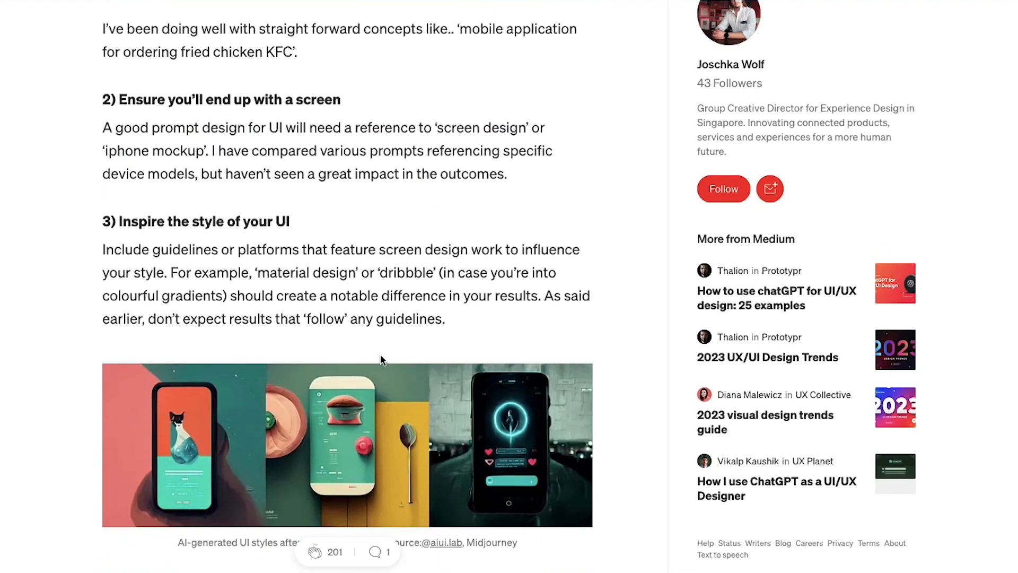
pyautogui.moveTo(273, 273)
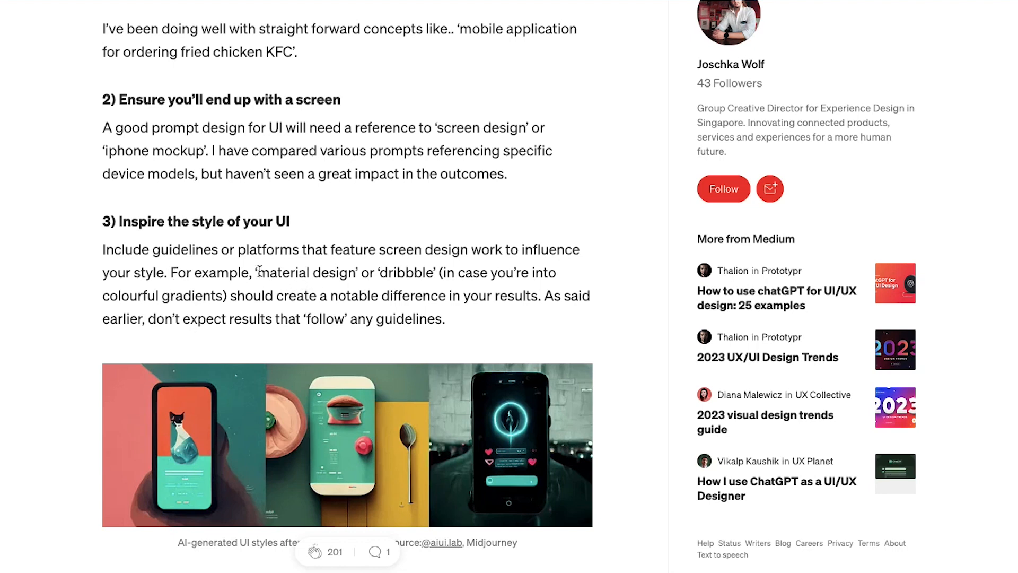
# Step: Select and deselect the word dribbble, then read on to tip 5 on chaining prompts
pyautogui.doubleClick(408, 274)
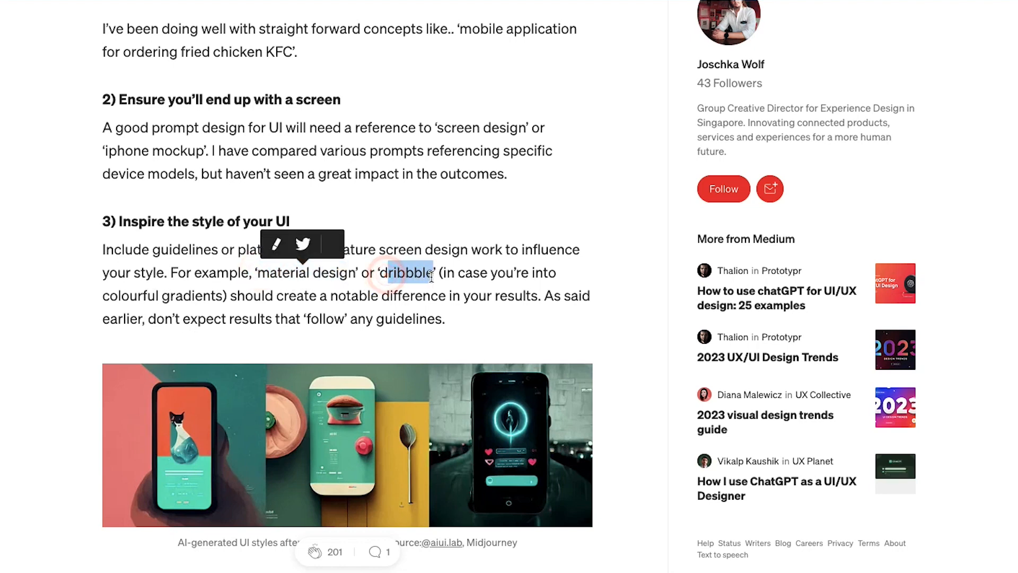
pyautogui.click(352, 319)
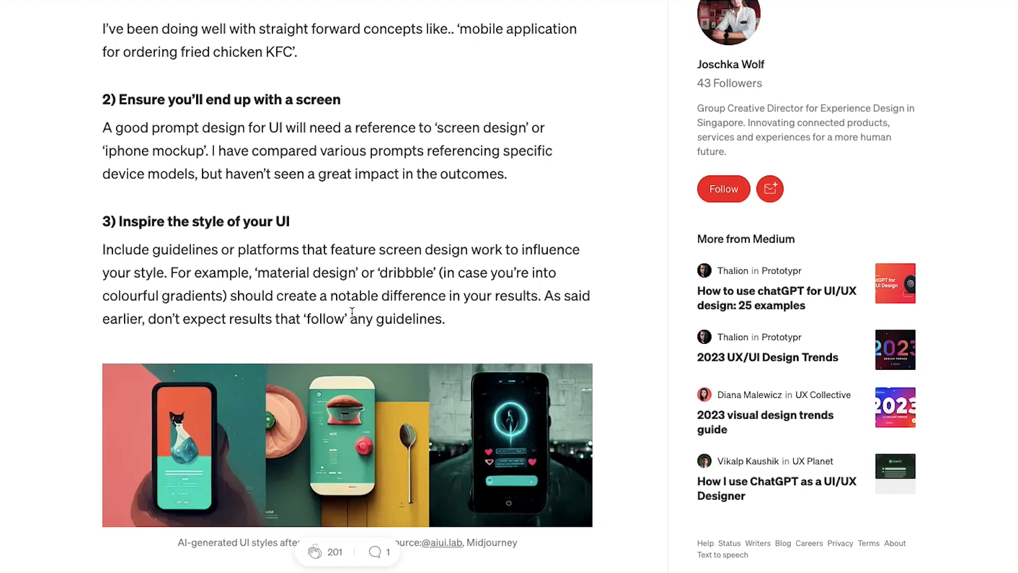
pyautogui.scroll(-3)
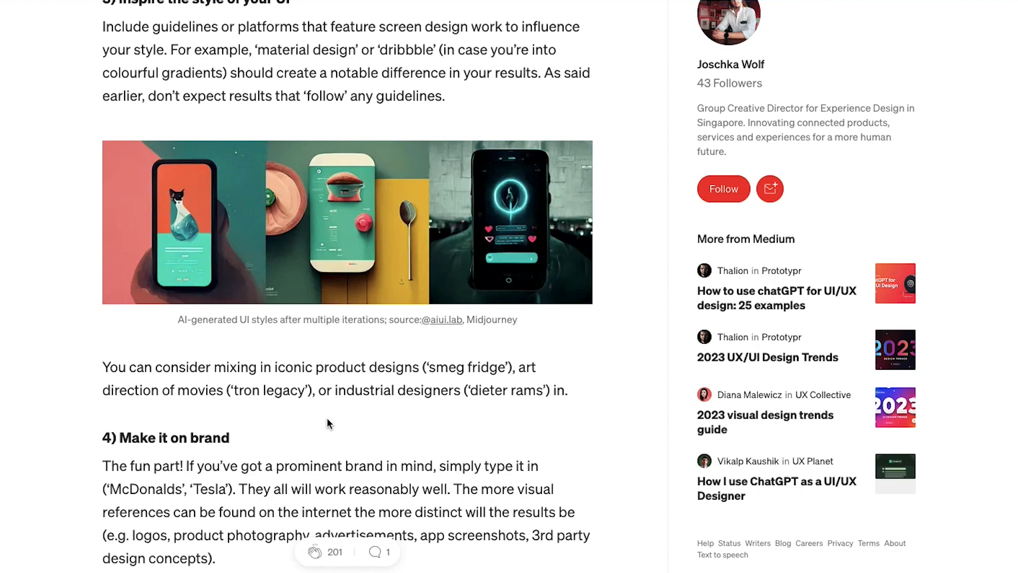
pyautogui.scroll(-3)
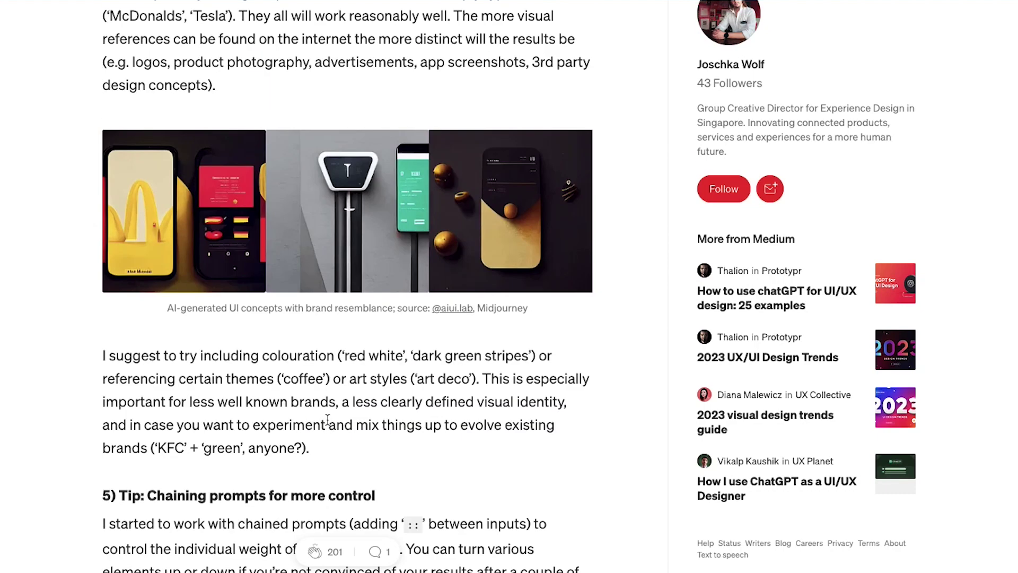
pyautogui.scroll(-3)
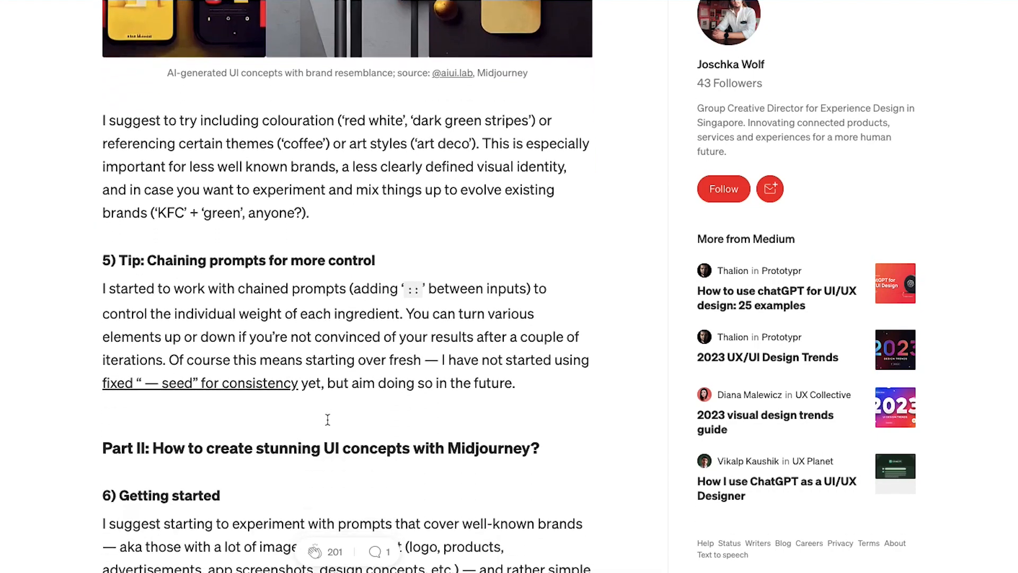
pyautogui.scroll(-3)
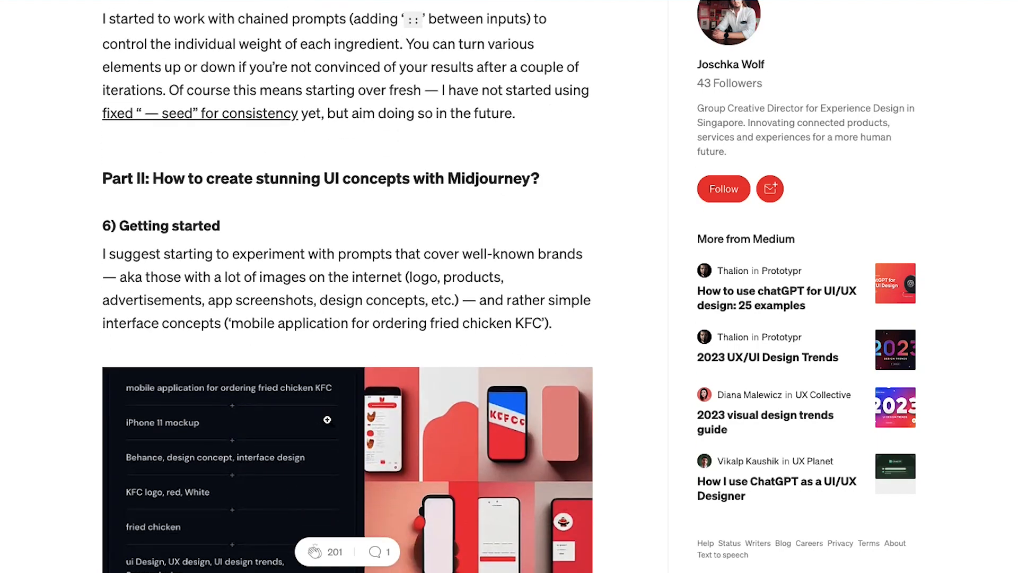
pyautogui.scroll(3)
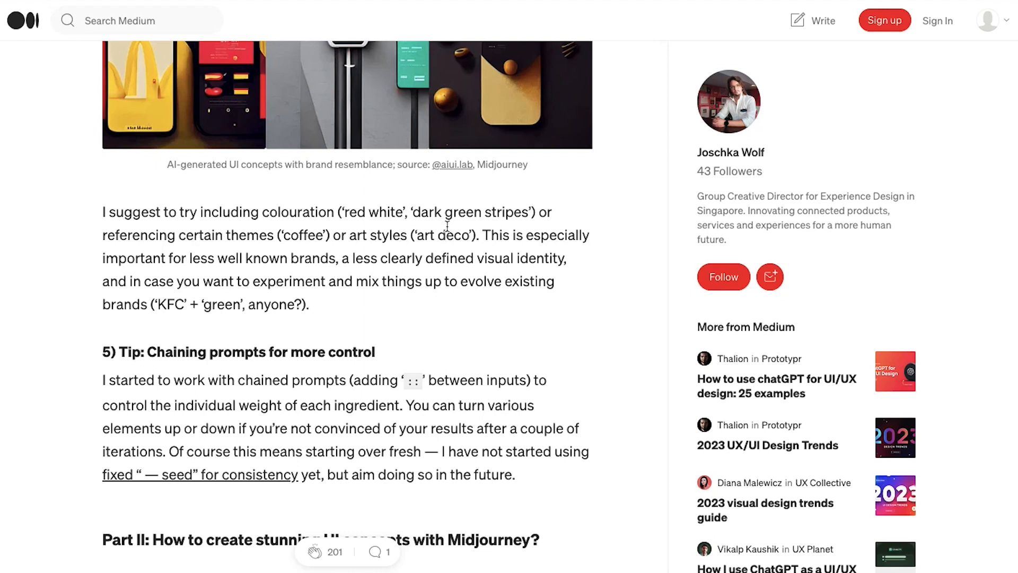
pyautogui.moveTo(679, 4)
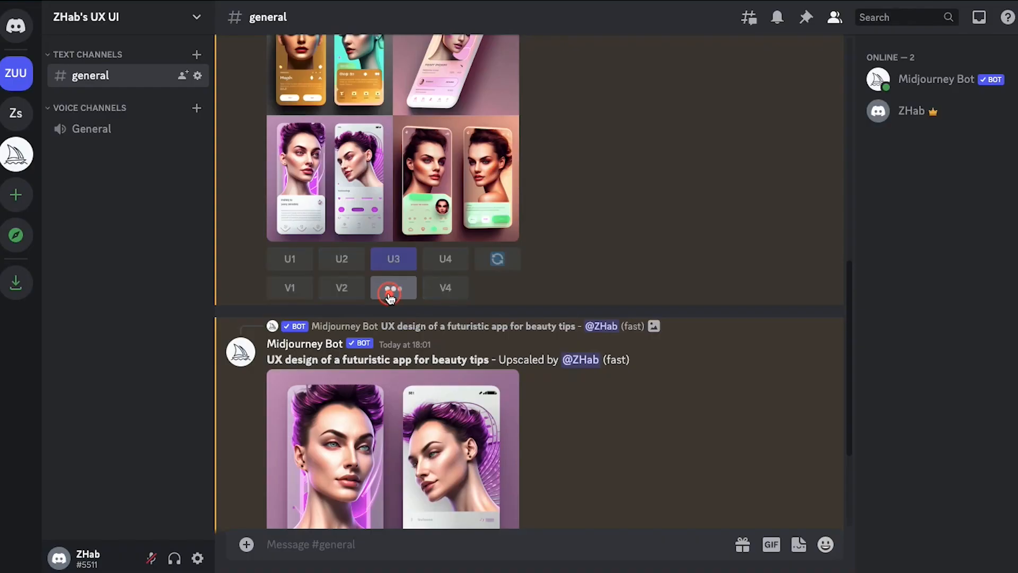
# Step: Request a variations grid of the third beauty-tips app design via V3
pyautogui.click(393, 288)
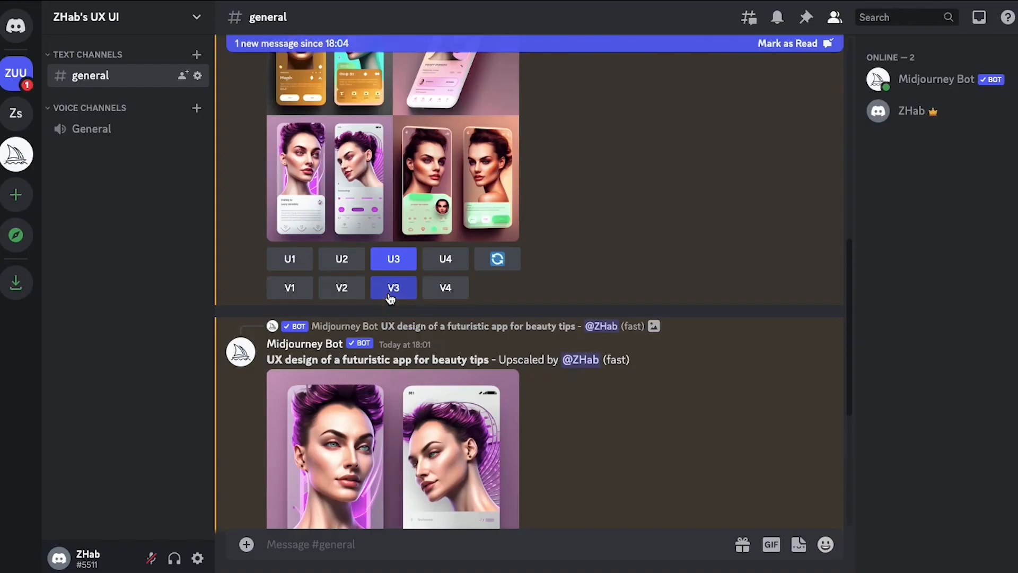
pyautogui.click(392, 288)
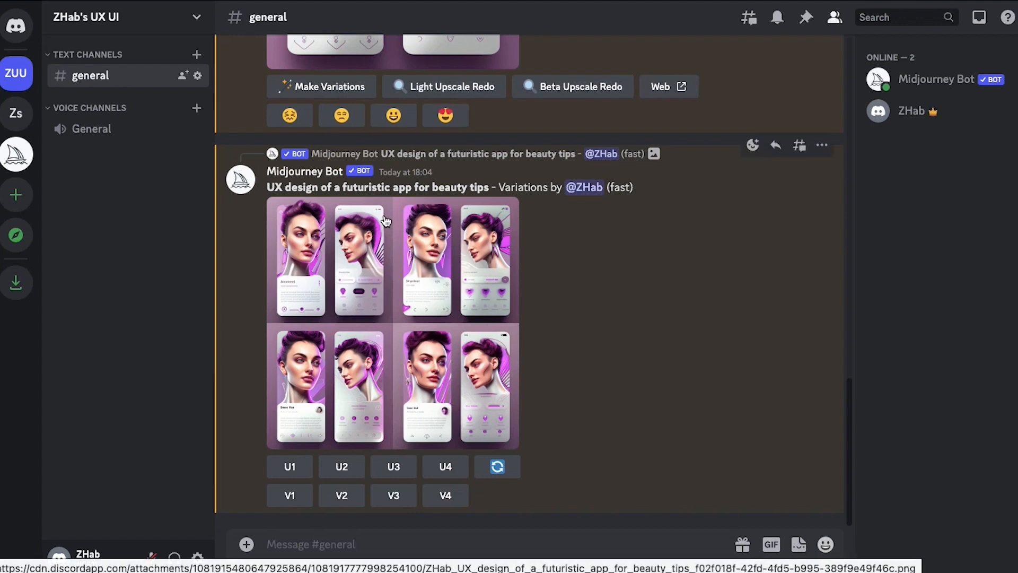
pyautogui.moveTo(467, 396)
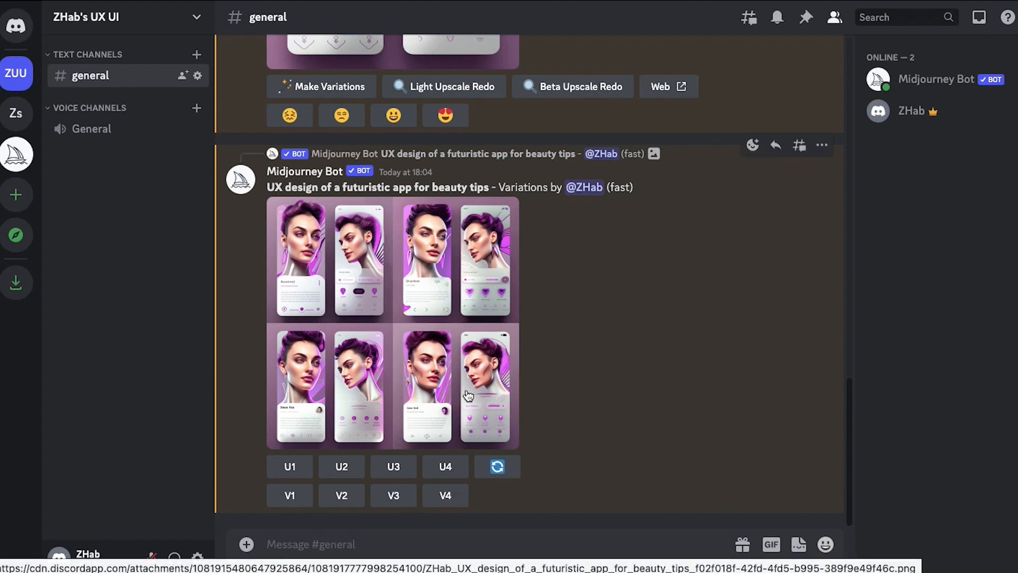
pyautogui.moveTo(478, 496)
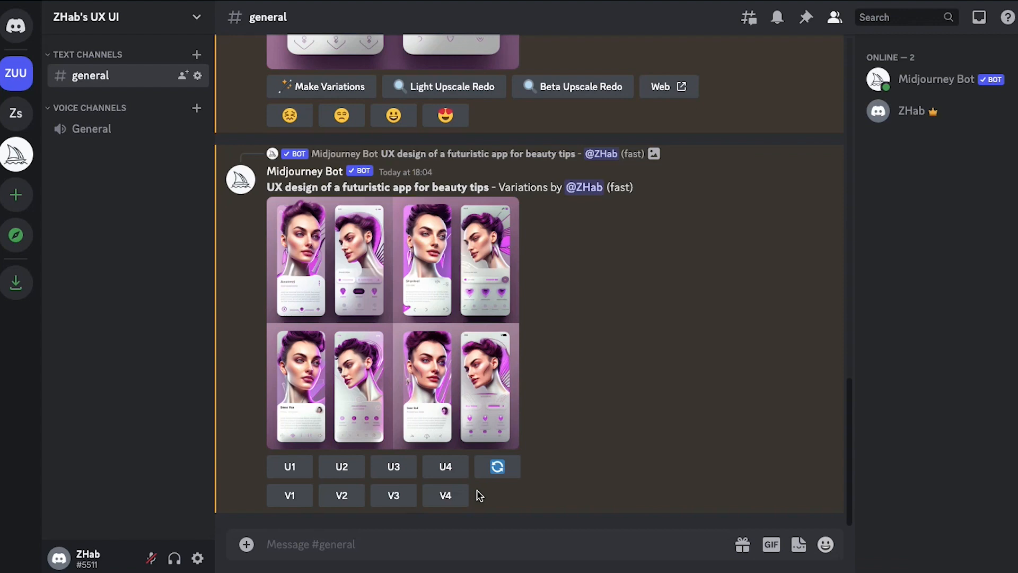